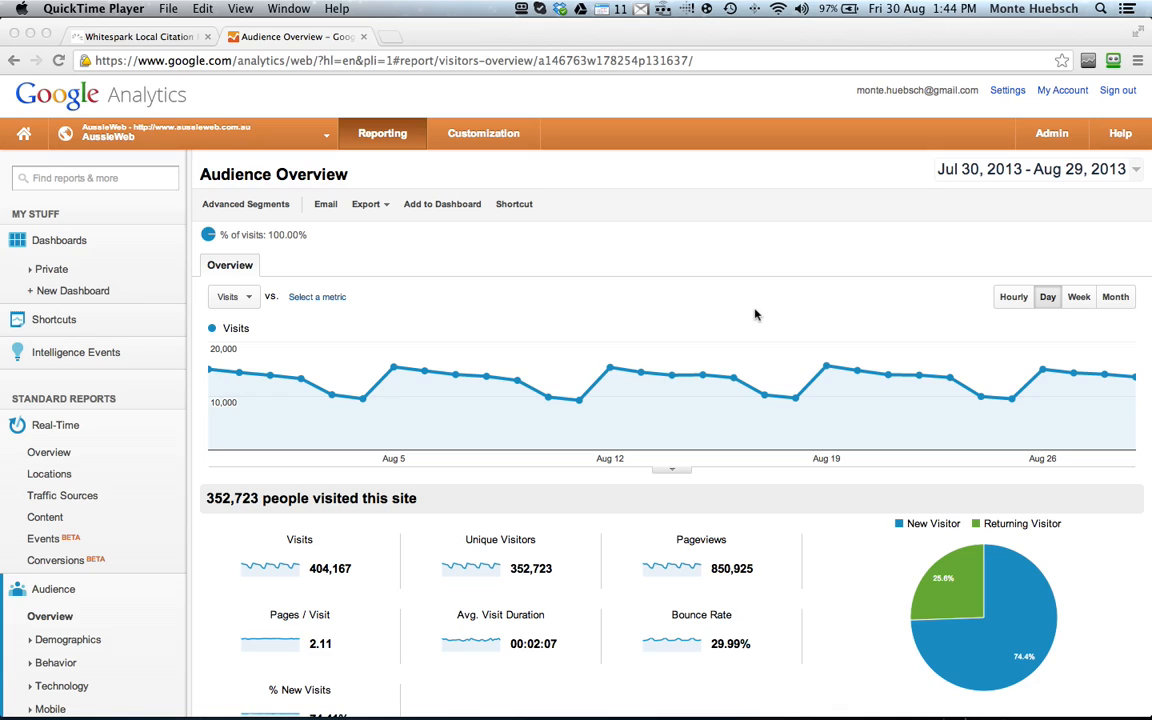
{"action": "mouse_move", "coordinate": [712, 320]}
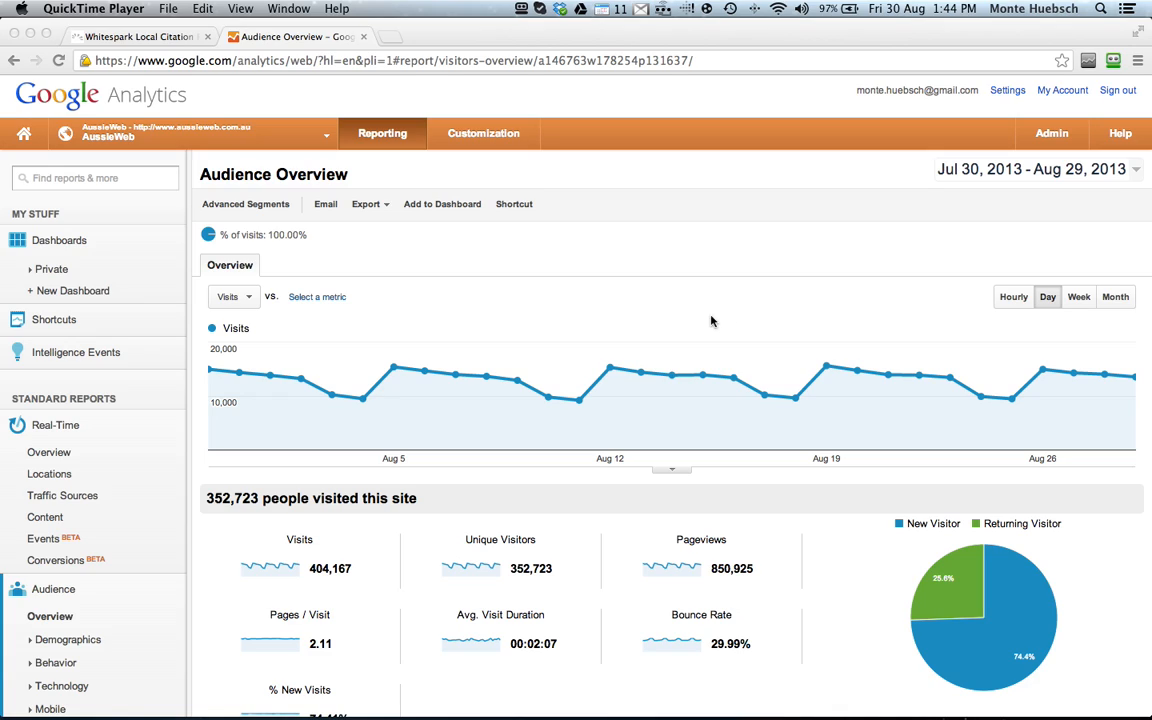
{"action": "mouse_move", "coordinate": [738, 336]}
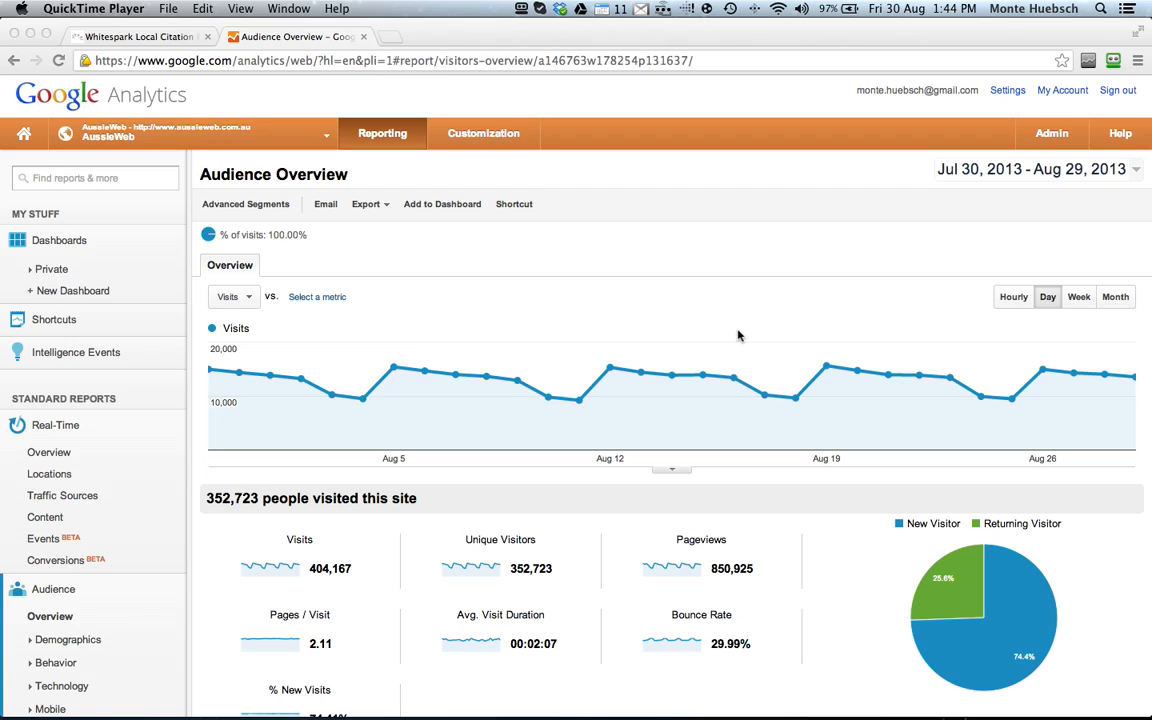
{"action": "mouse_move", "coordinate": [968, 332]}
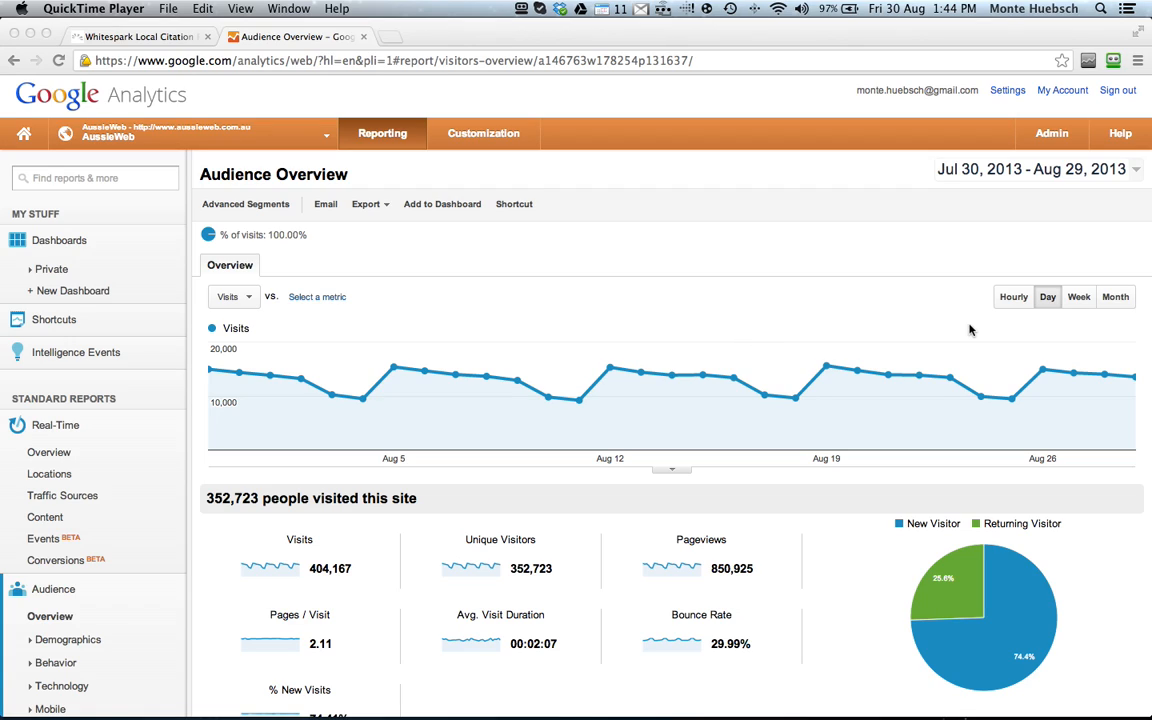
{"action": "mouse_move", "coordinate": [1052, 232]}
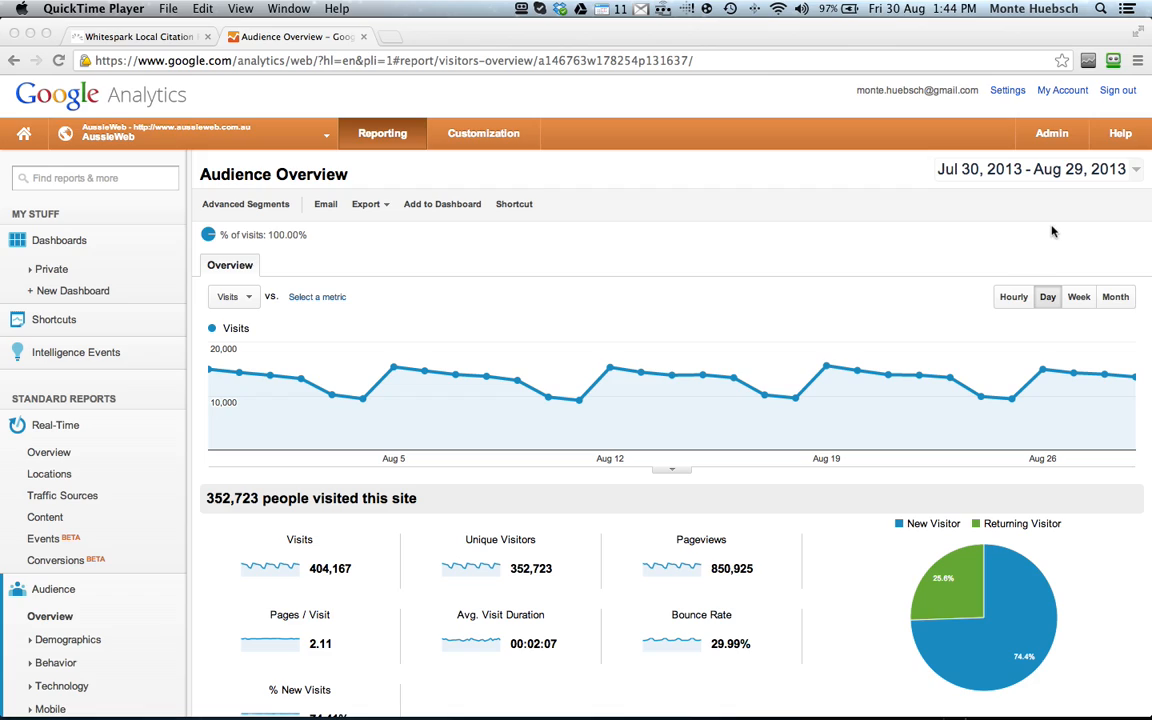
{"action": "mouse_move", "coordinate": [648, 294]}
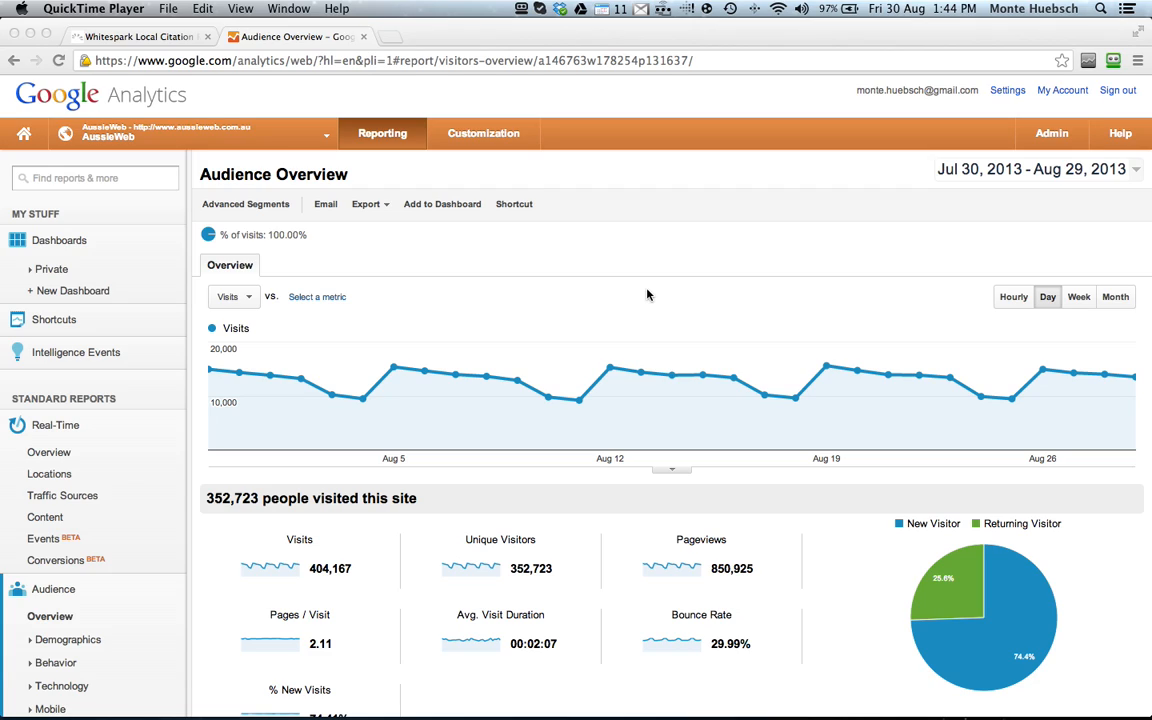
{"action": "mouse_move", "coordinate": [652, 286]}
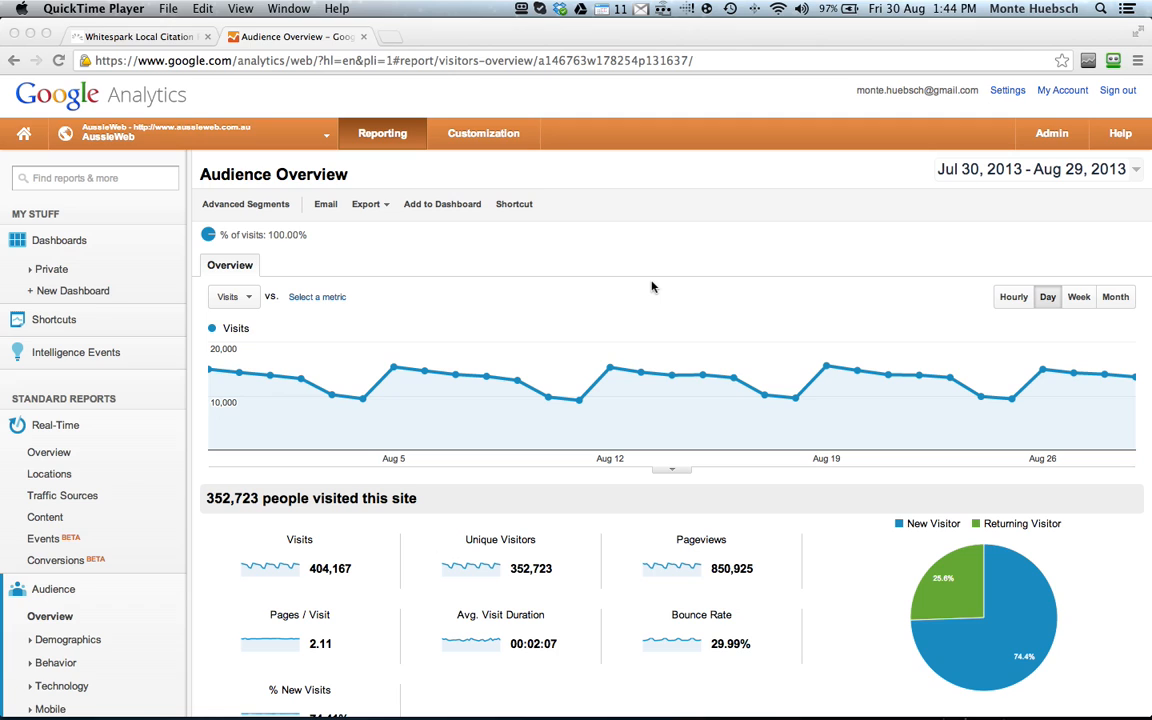
Review the Audience Overview language breakdown and expand the Behavior reports group
{"action": "scroll", "scroll_direction": "down", "scroll_amount": 3}
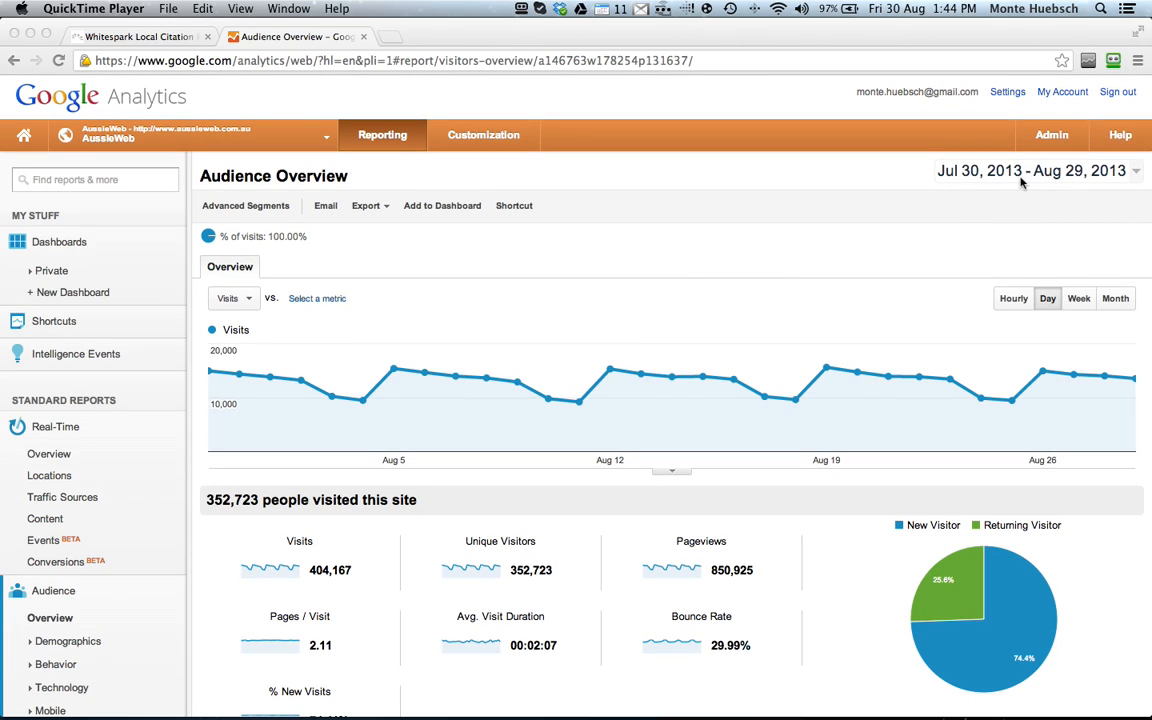
{"action": "mouse_move", "coordinate": [752, 280]}
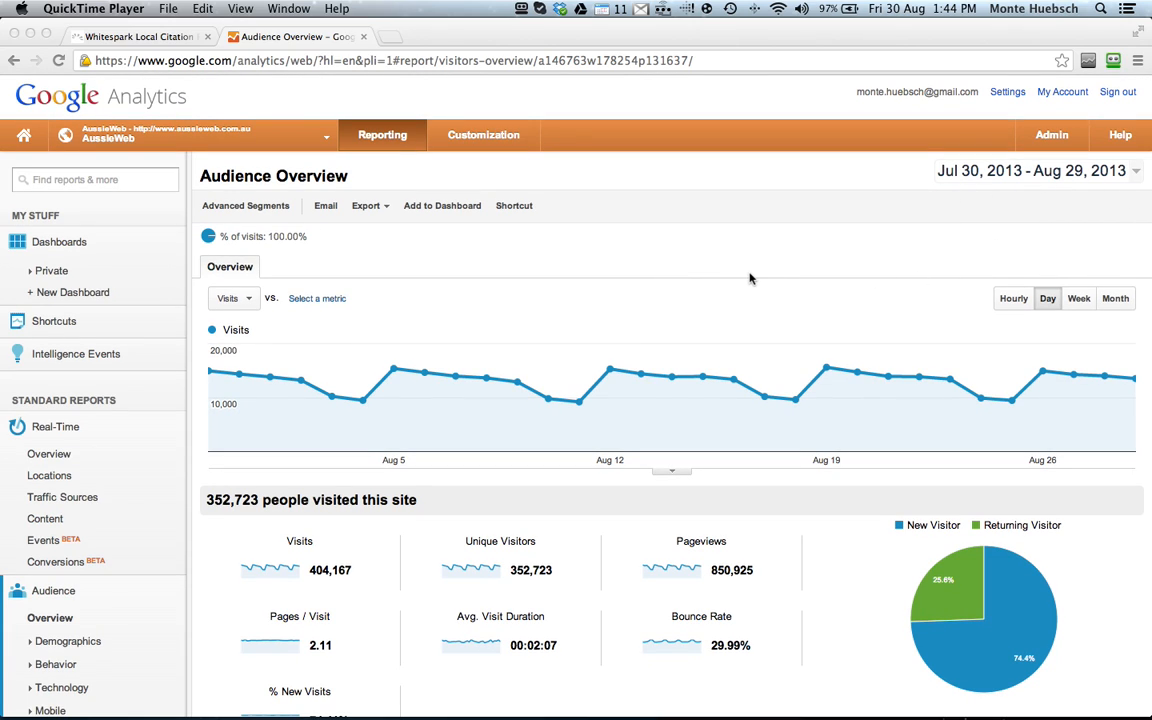
{"action": "scroll", "scroll_direction": "down", "scroll_amount": 3}
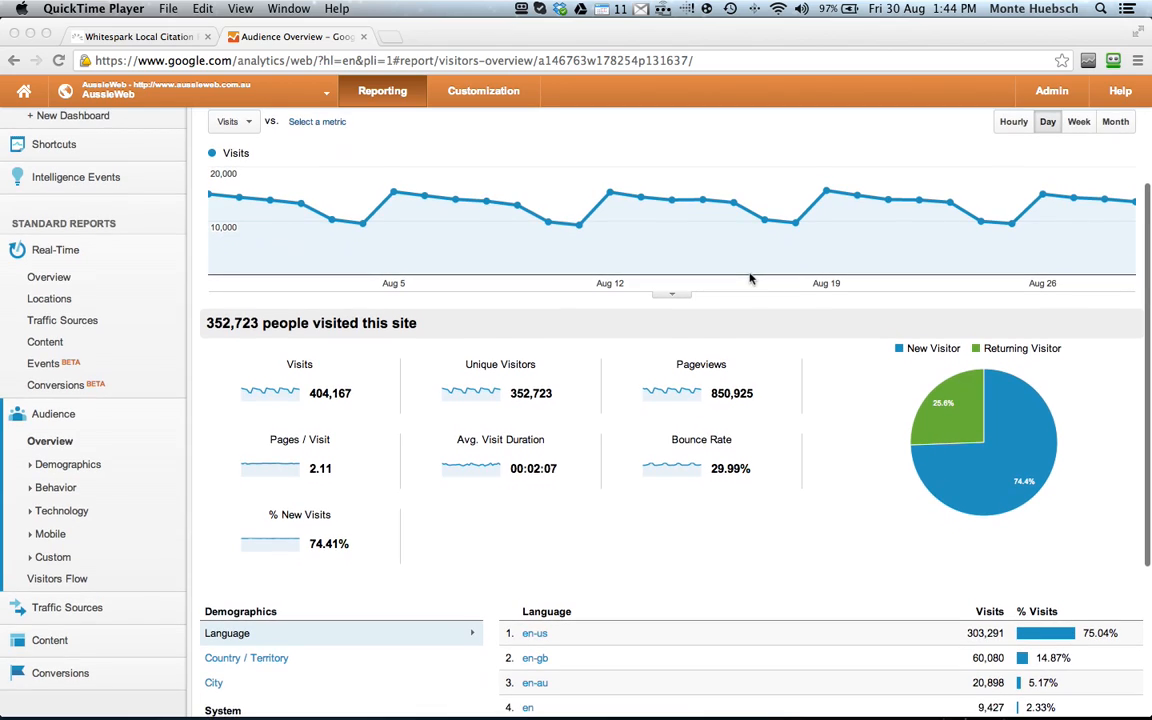
{"action": "scroll", "scroll_direction": "down", "scroll_amount": 3}
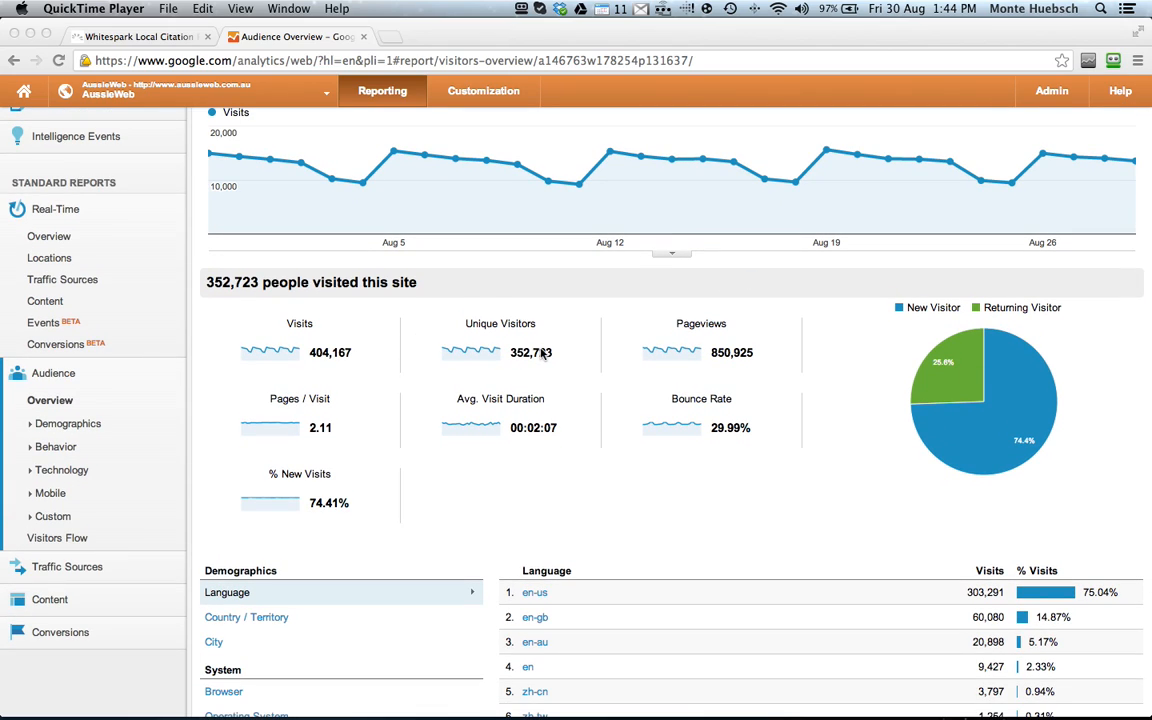
{"action": "scroll", "scroll_direction": "down", "scroll_amount": 3}
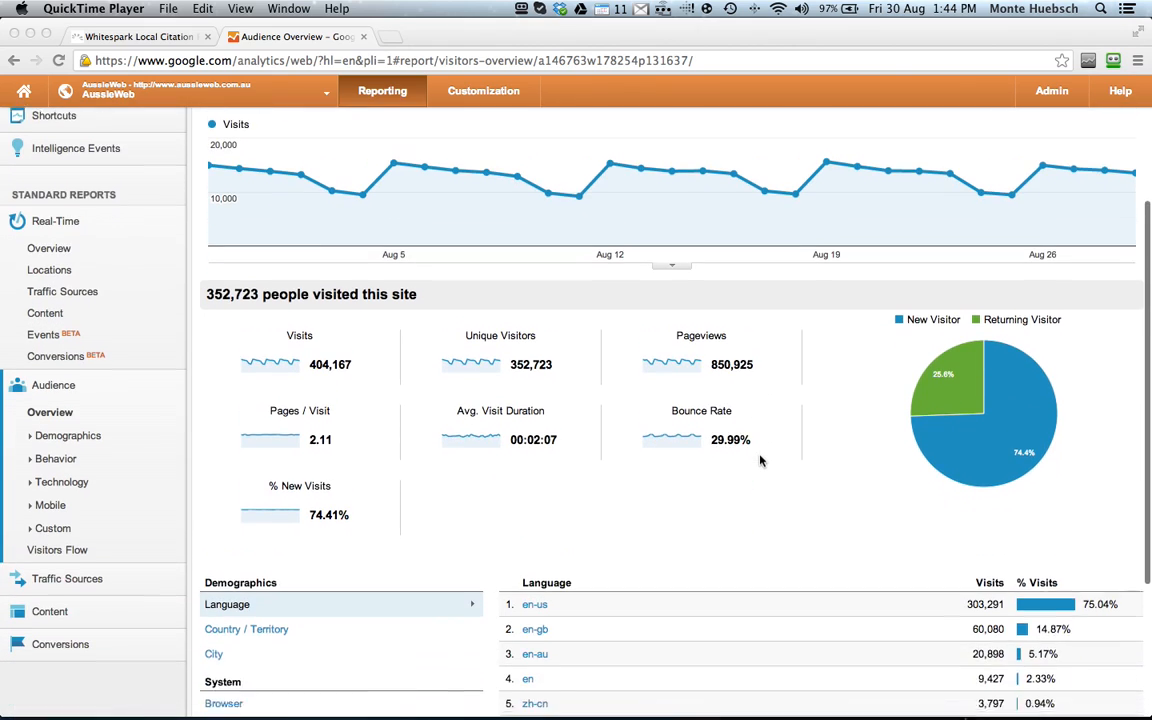
{"action": "scroll", "scroll_direction": "down", "scroll_amount": 3}
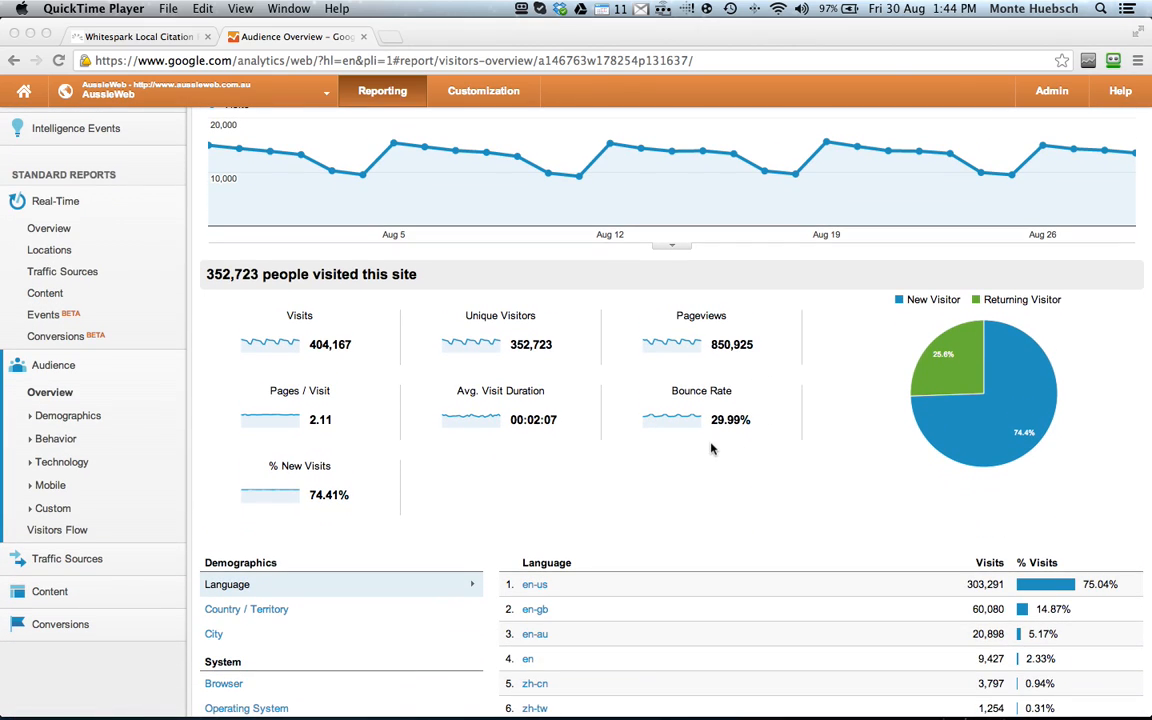
{"action": "scroll", "scroll_direction": "down", "scroll_amount": 3}
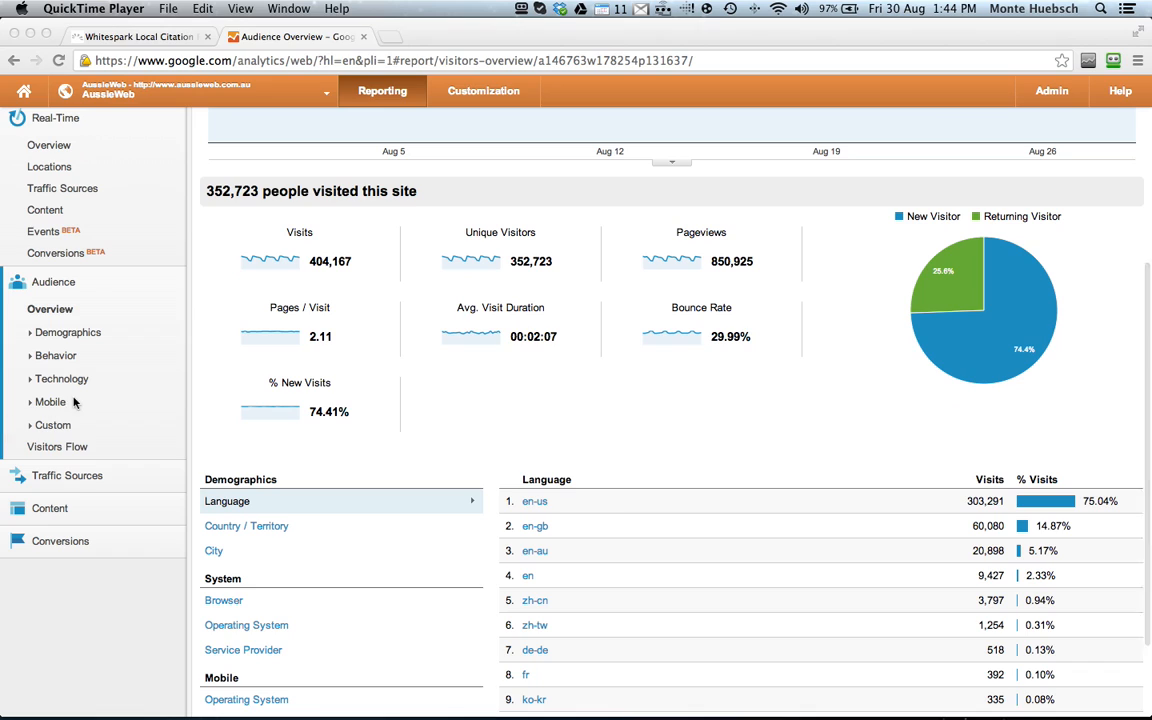
{"action": "left_click", "coordinate": [56, 356]}
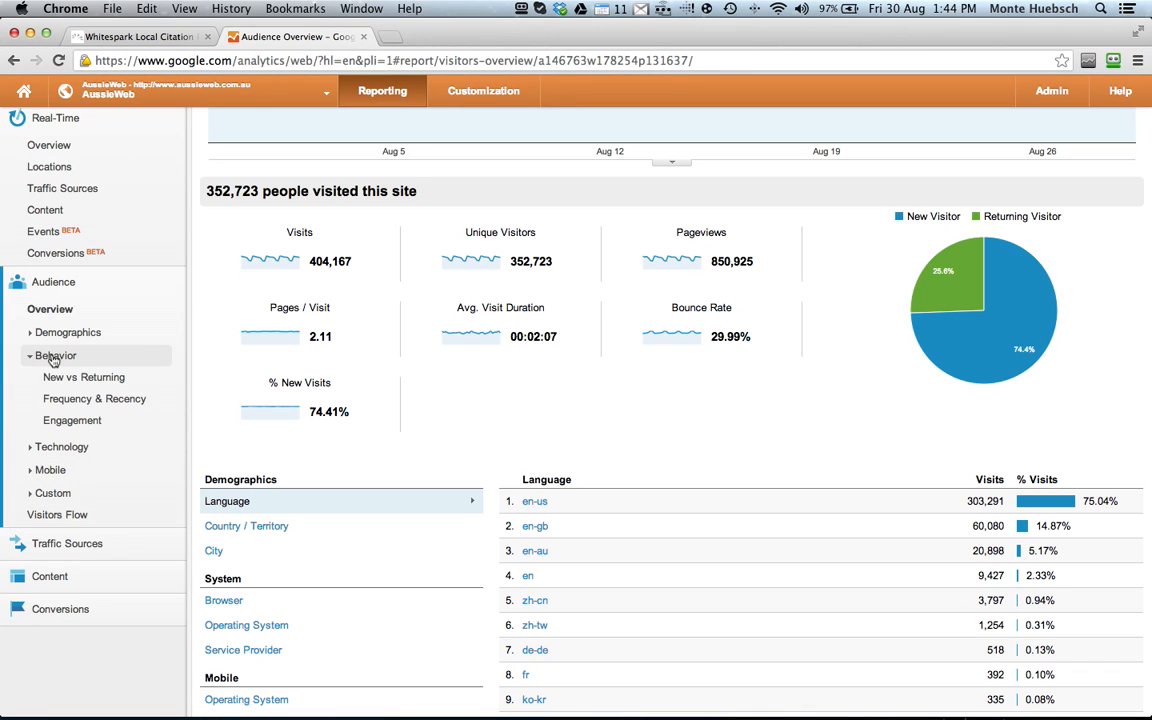
Show the New vs Returning visitors report and dismiss the Office Reminders pop-up
{"action": "left_click", "coordinate": [84, 376]}
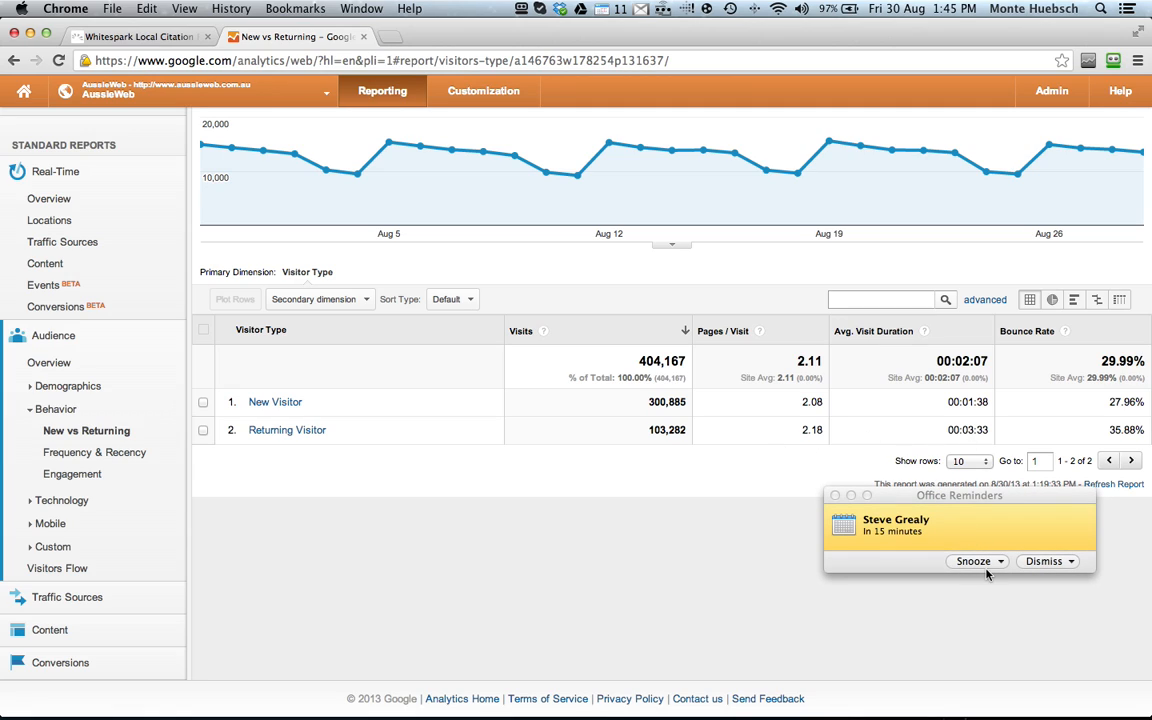
{"action": "left_click", "coordinate": [1070, 560]}
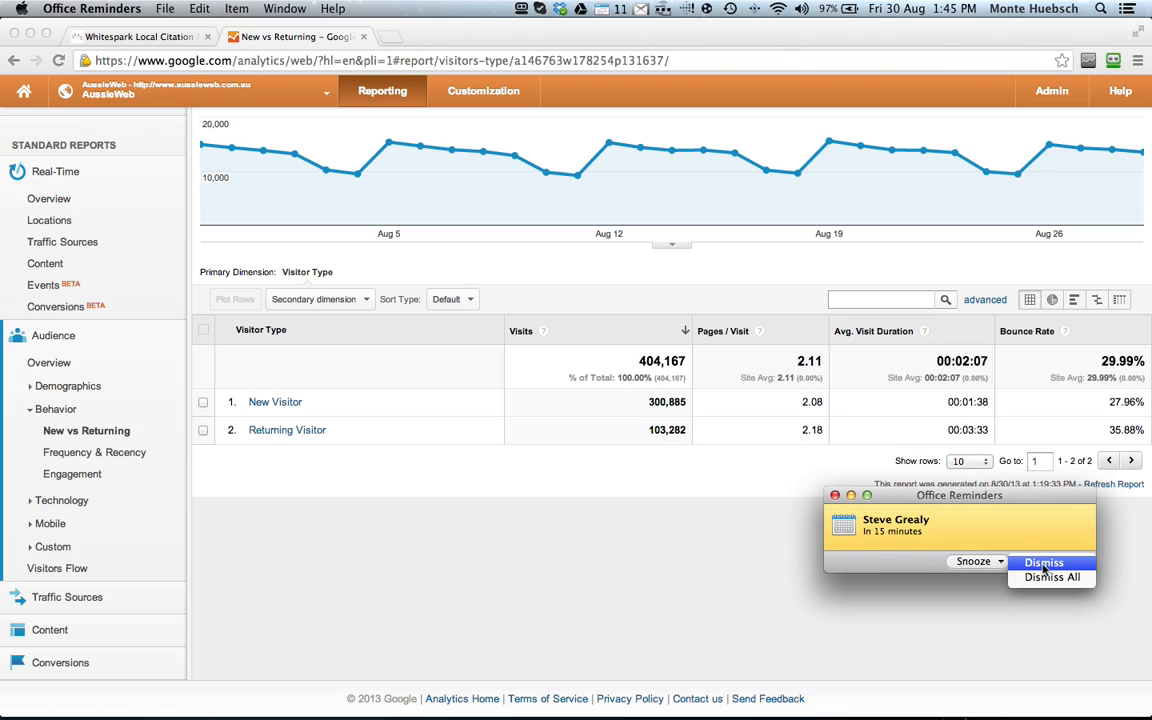
{"action": "left_click", "coordinate": [1044, 562]}
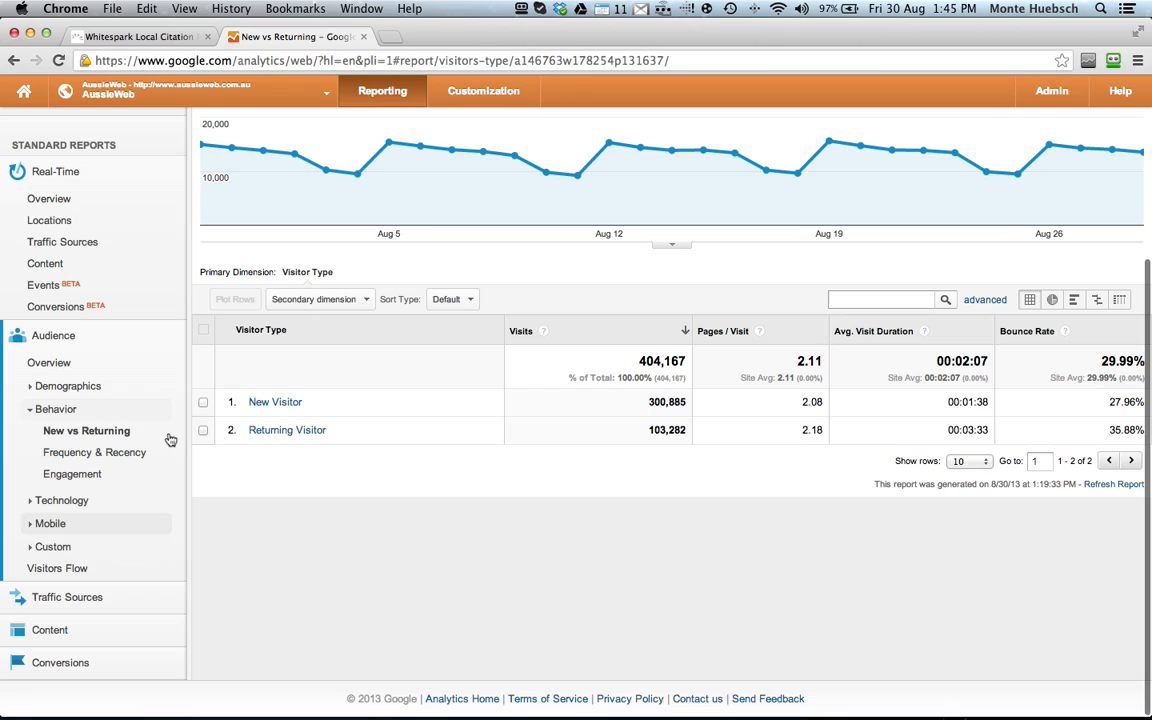
{"action": "mouse_move", "coordinate": [112, 540]}
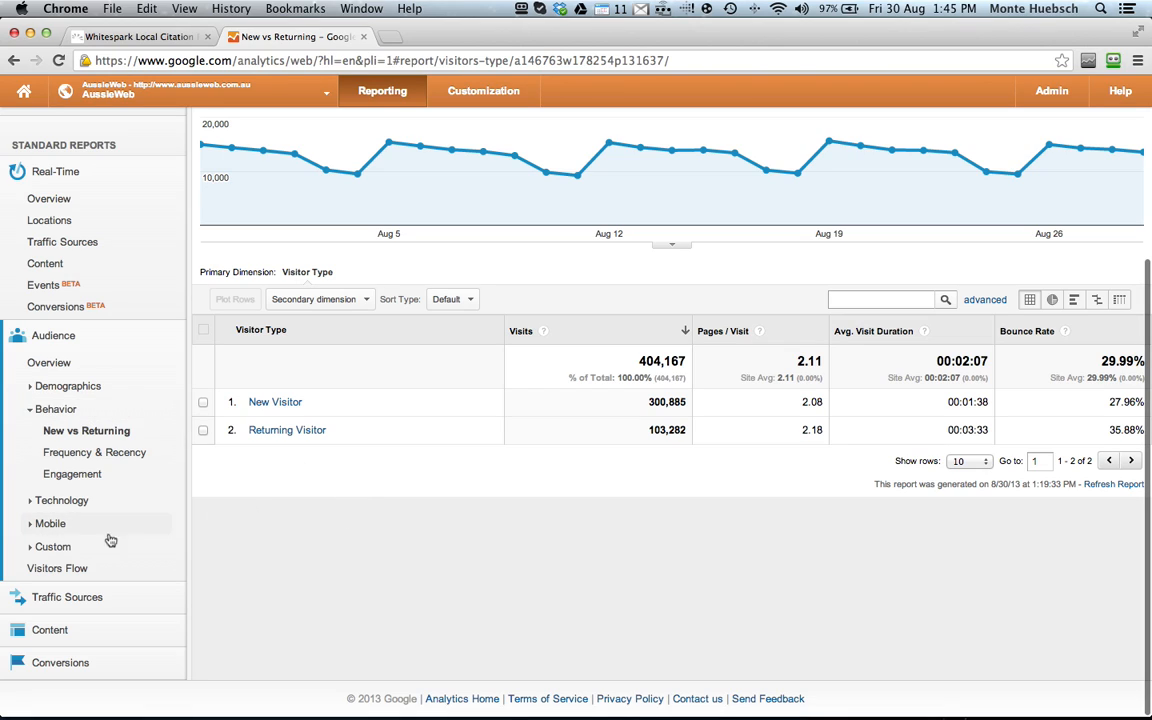
Show the Mobile Overview report with desktop, mobile and tablet visit counts
{"action": "left_click", "coordinate": [50, 524]}
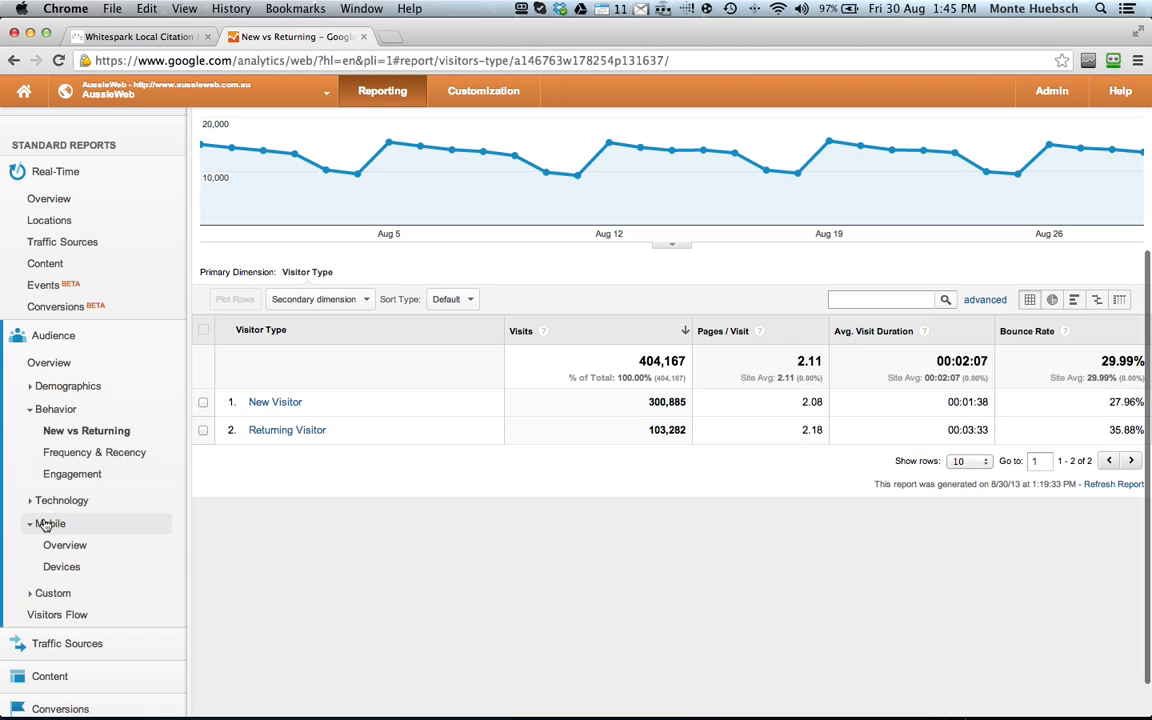
{"action": "left_click", "coordinate": [64, 544]}
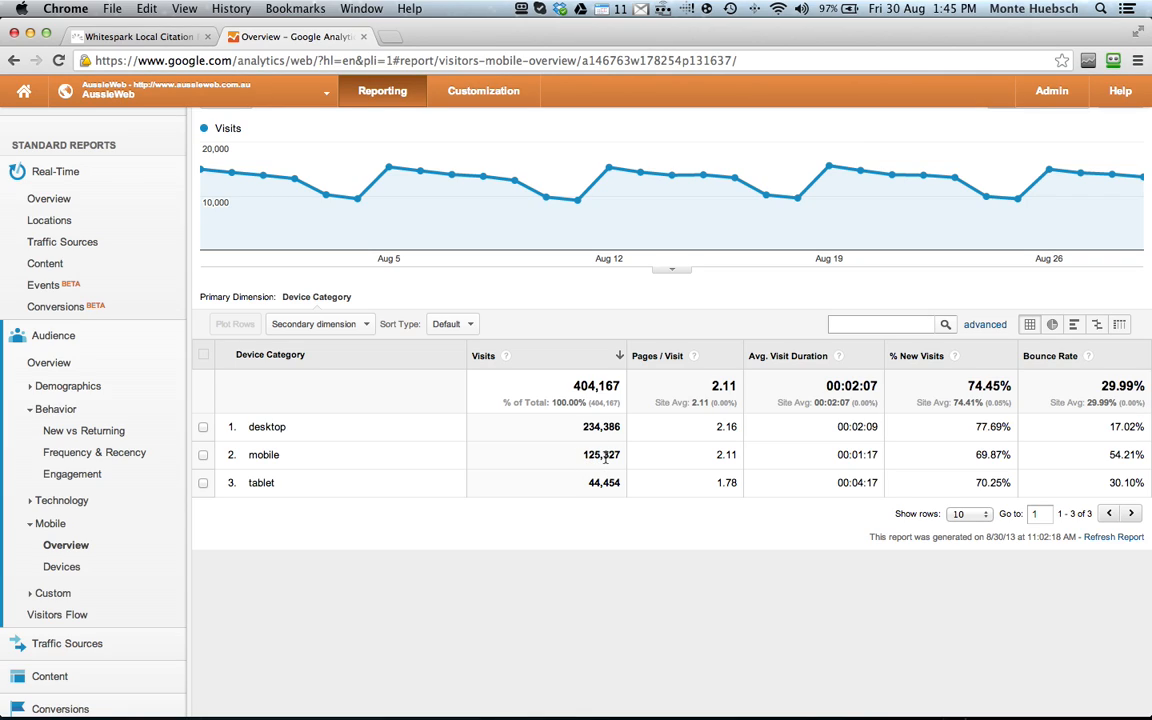
{"action": "mouse_move", "coordinate": [604, 456]}
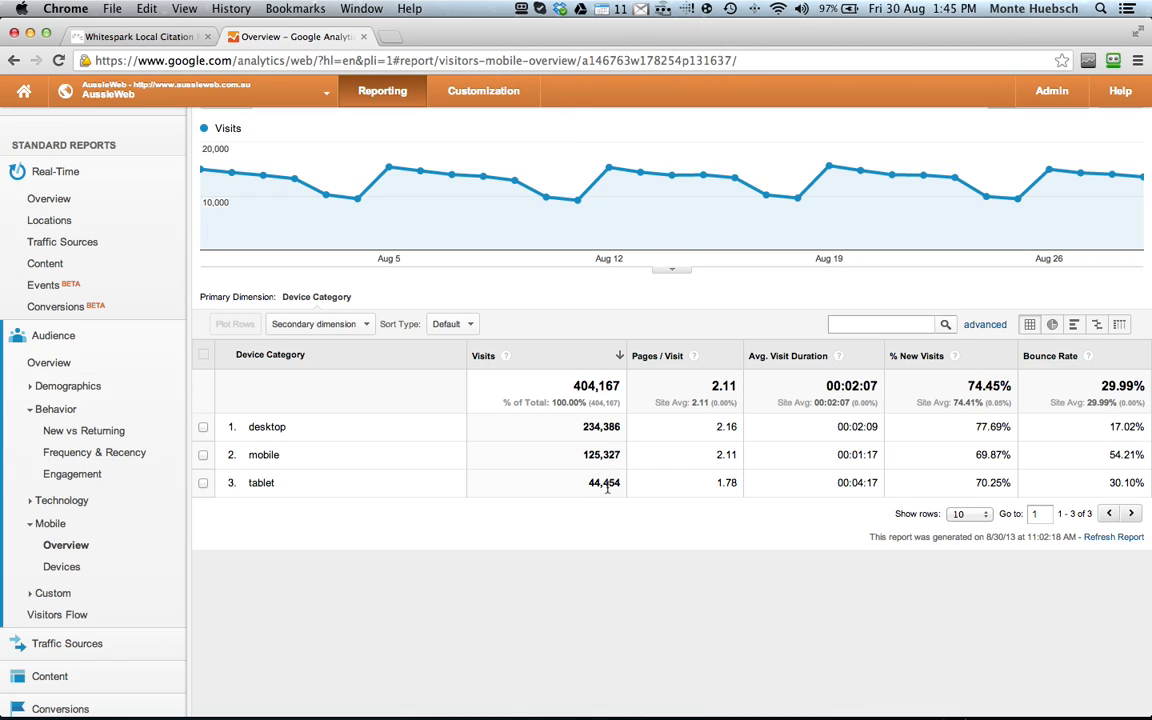
{"action": "mouse_move", "coordinate": [742, 576]}
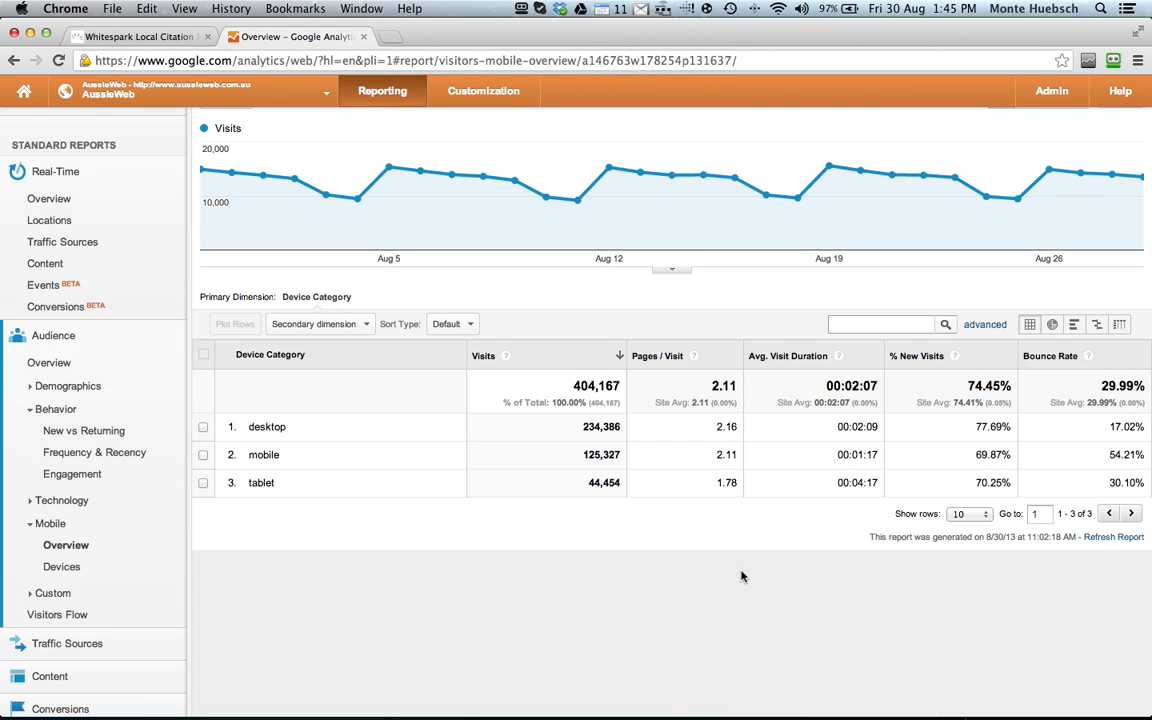
{"action": "mouse_move", "coordinate": [374, 578]}
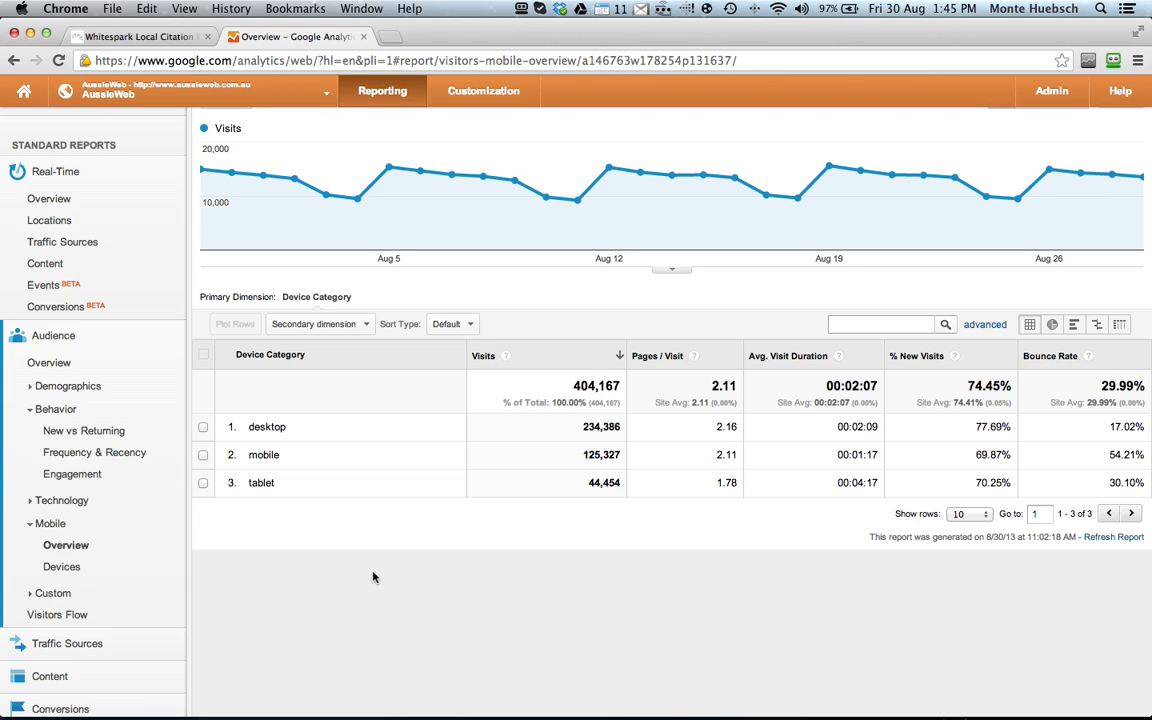
{"action": "scroll", "scroll_direction": "down", "scroll_amount": 3}
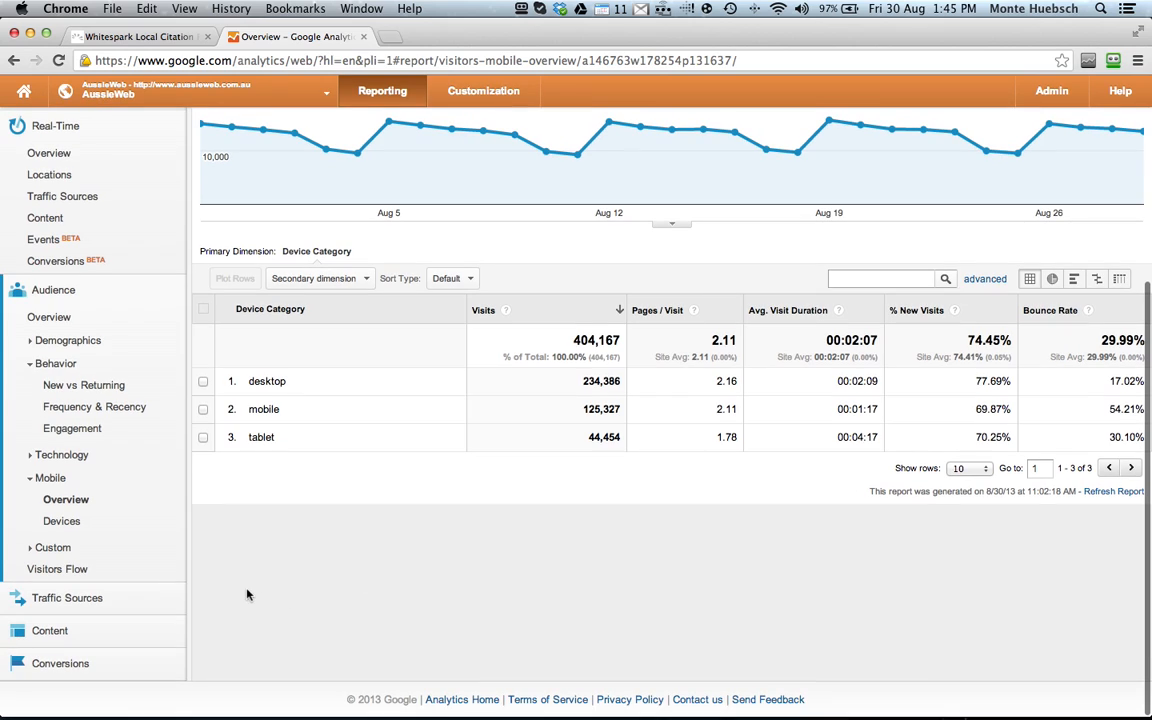
Show the Visitors Flow report charting visits by country through starting pages and interactions
{"action": "left_click", "coordinate": [56, 568]}
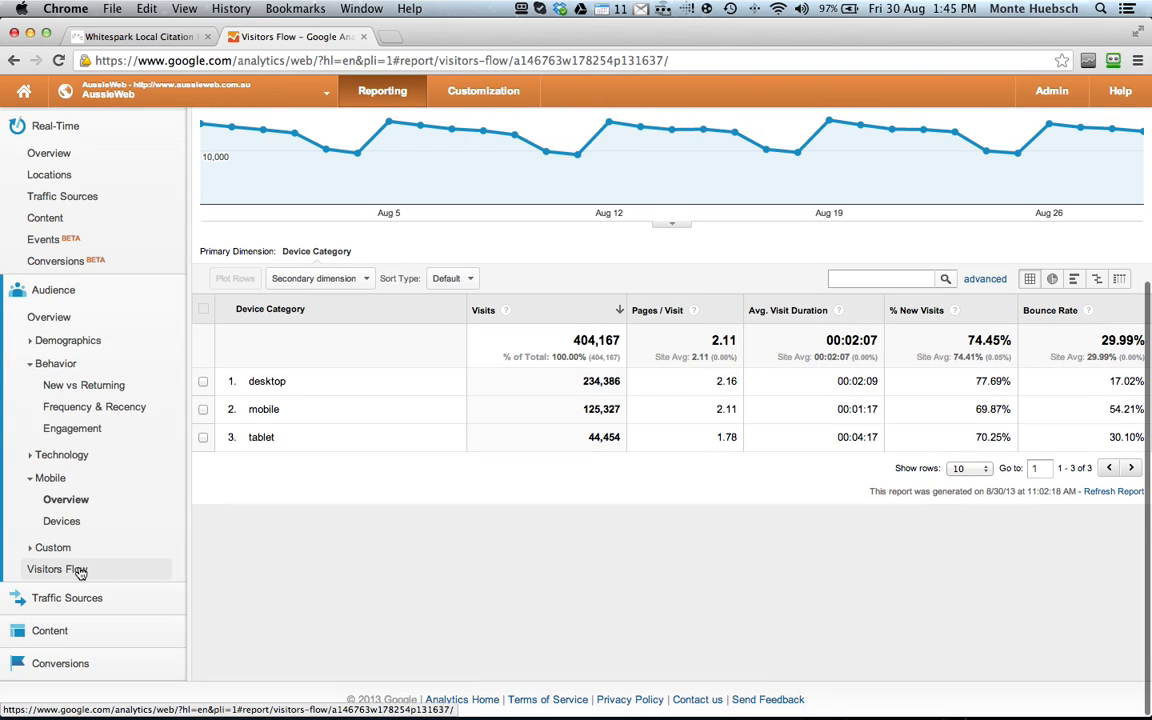
{"action": "left_click", "coordinate": [60, 568]}
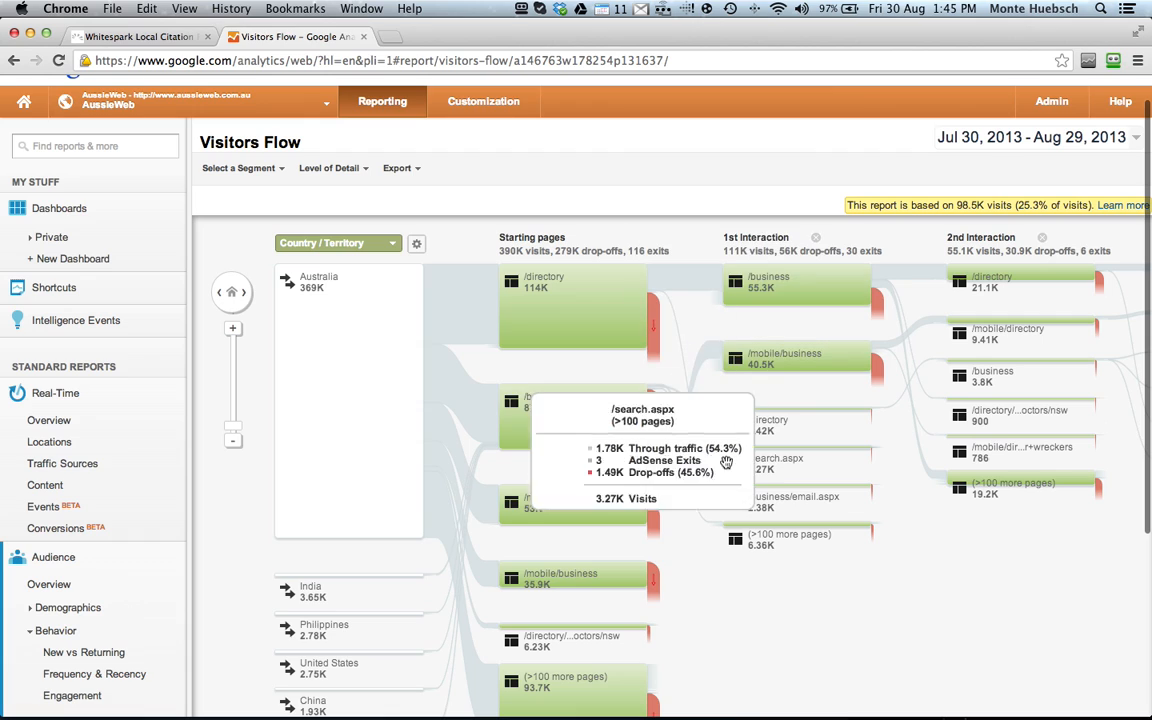
{"action": "scroll", "scroll_direction": "down", "scroll_amount": 3}
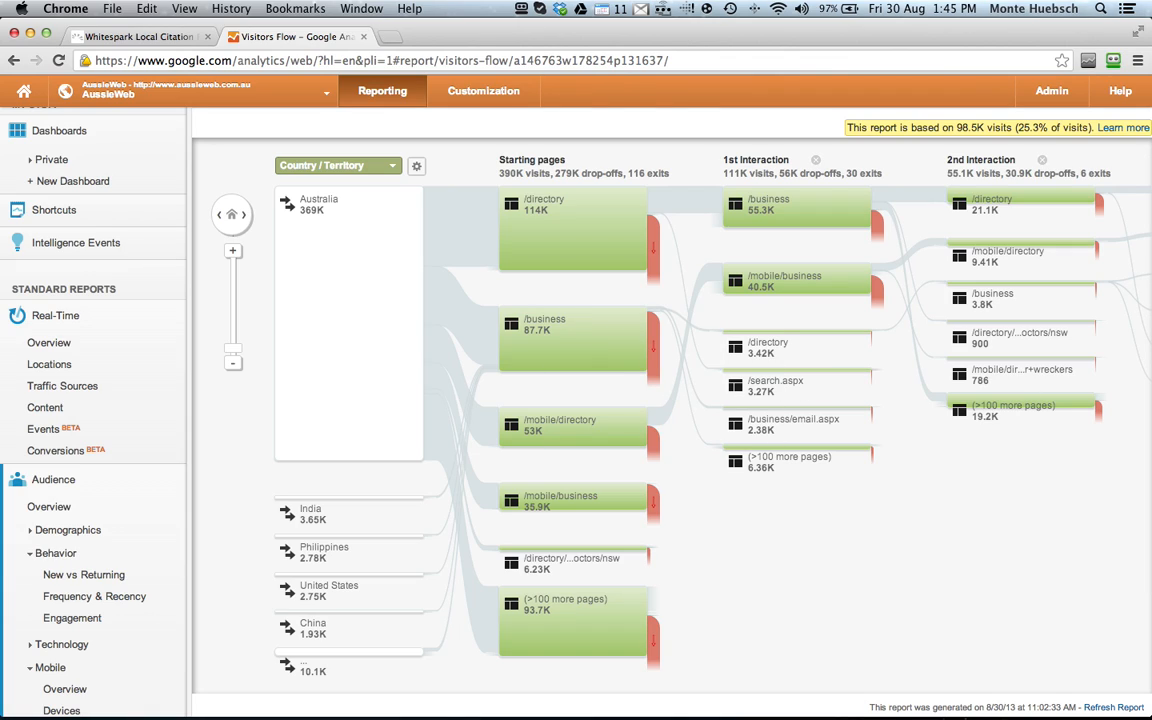
{"action": "mouse_move", "coordinate": [792, 502]}
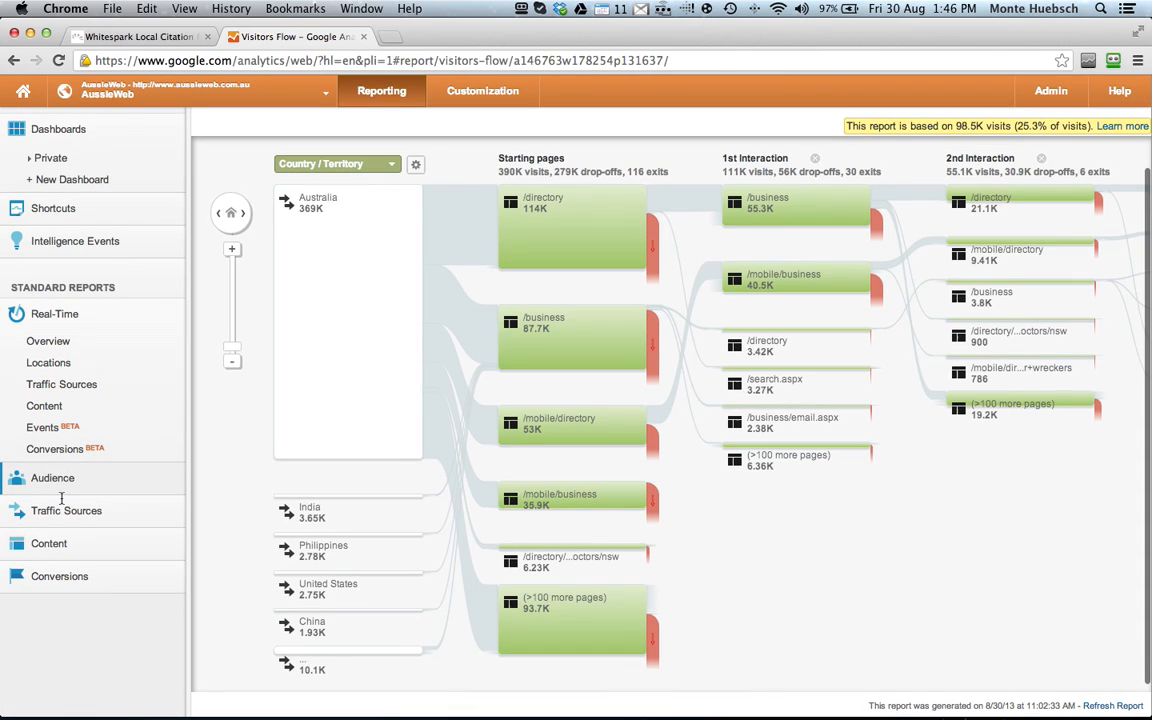
Show the All Traffic source/medium report with 25 rows per page
{"action": "left_click", "coordinate": [66, 510]}
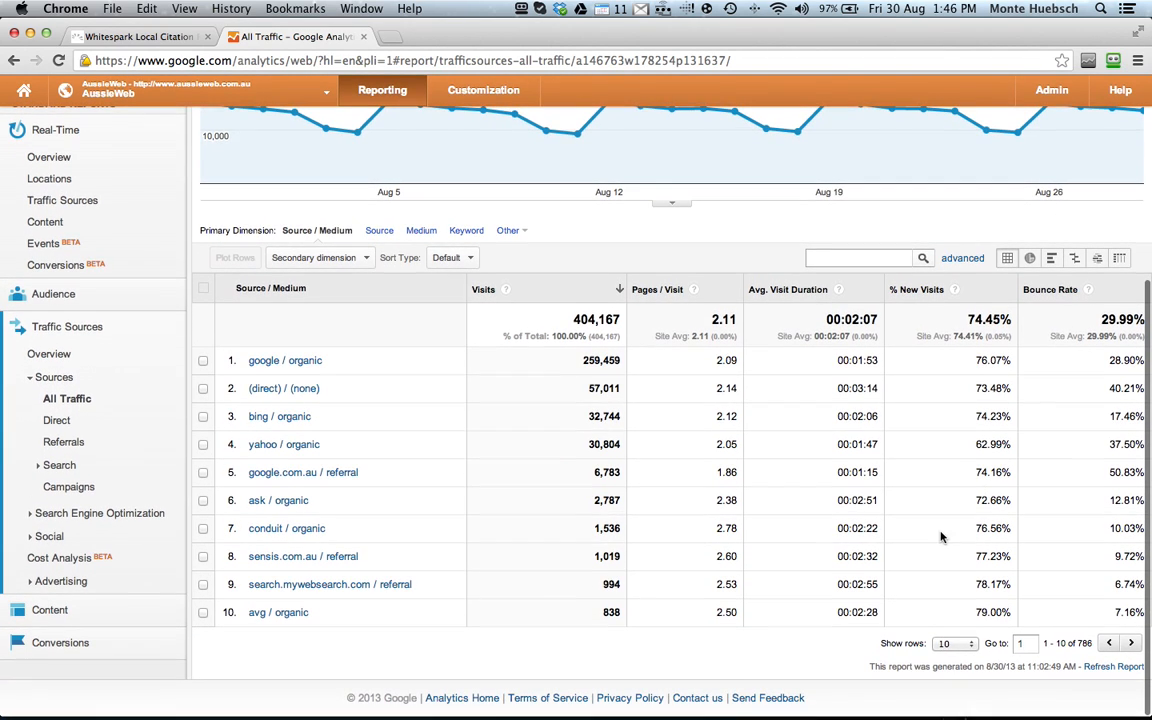
{"action": "left_click", "coordinate": [952, 644]}
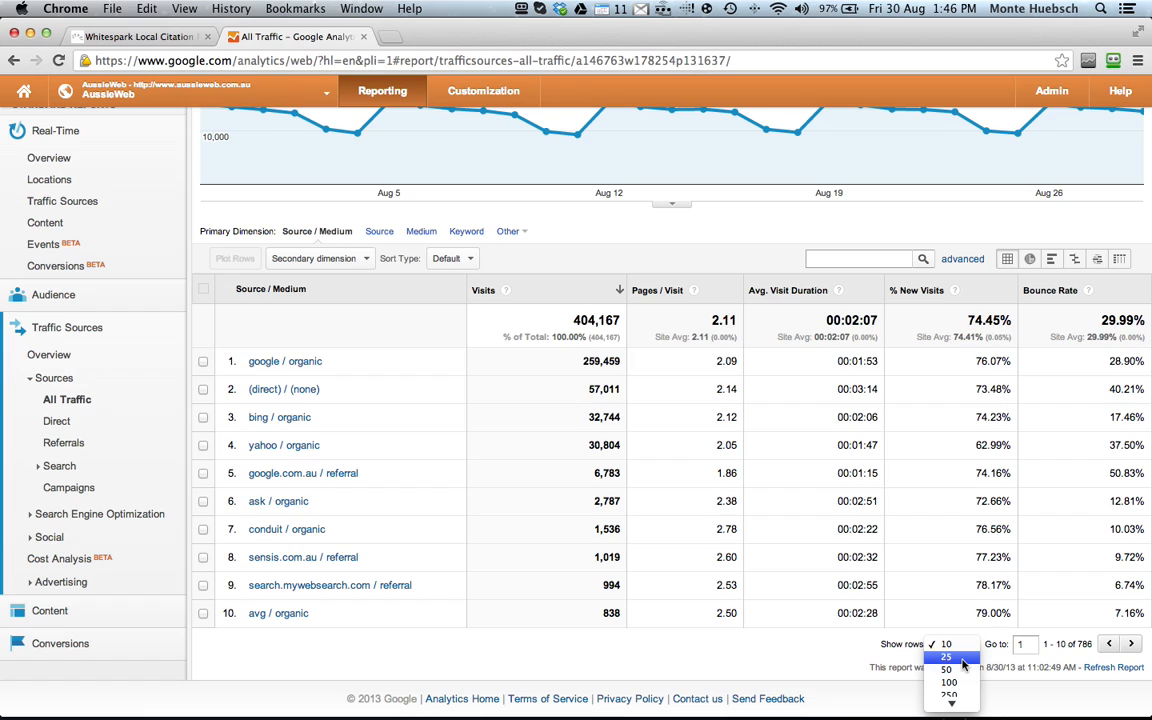
{"action": "left_click", "coordinate": [944, 656]}
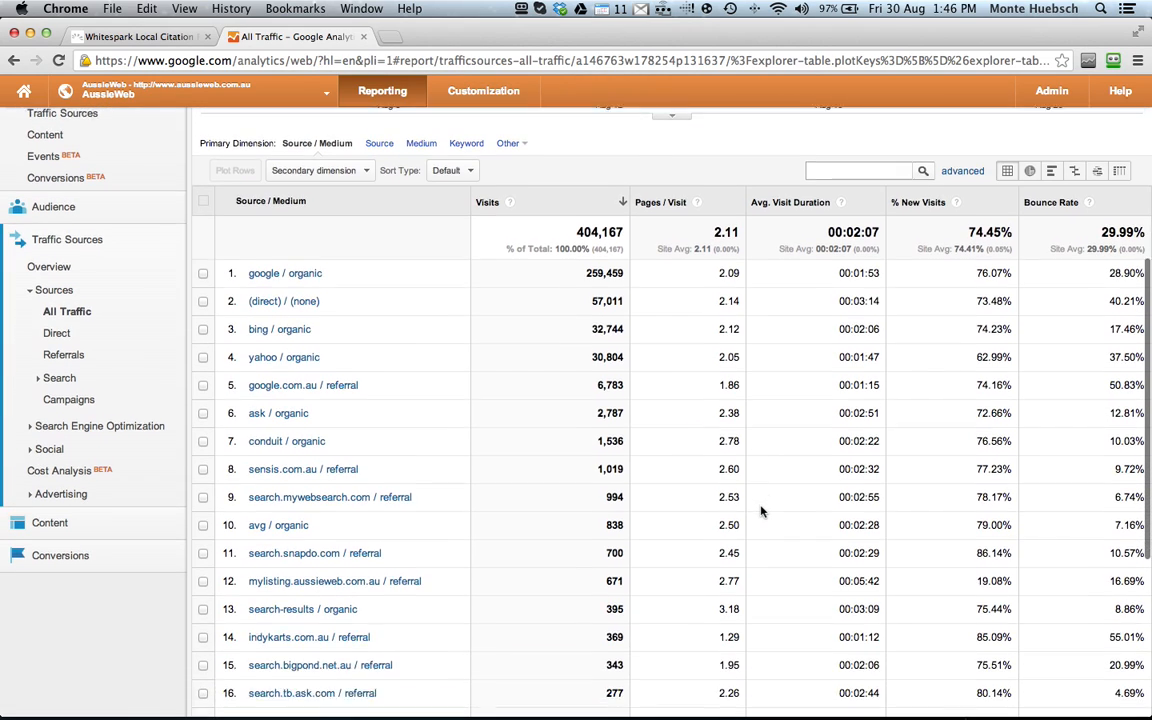
{"action": "scroll", "scroll_direction": "down", "scroll_amount": 3}
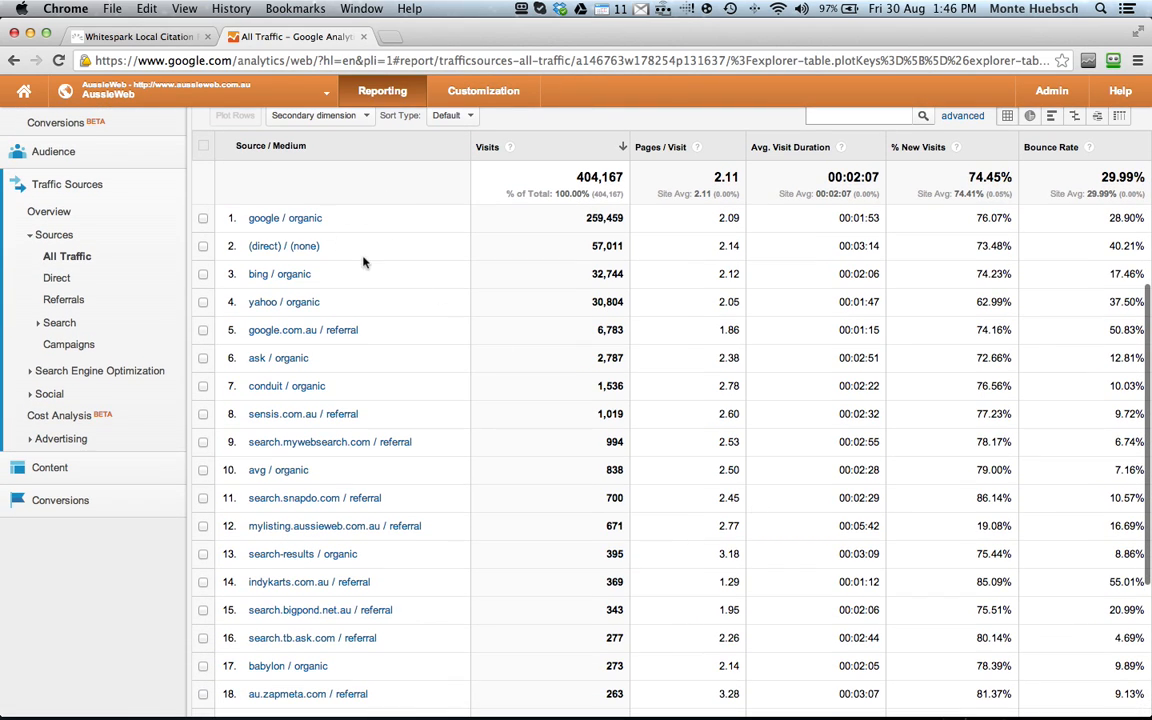
{"action": "mouse_move", "coordinate": [432, 312]}
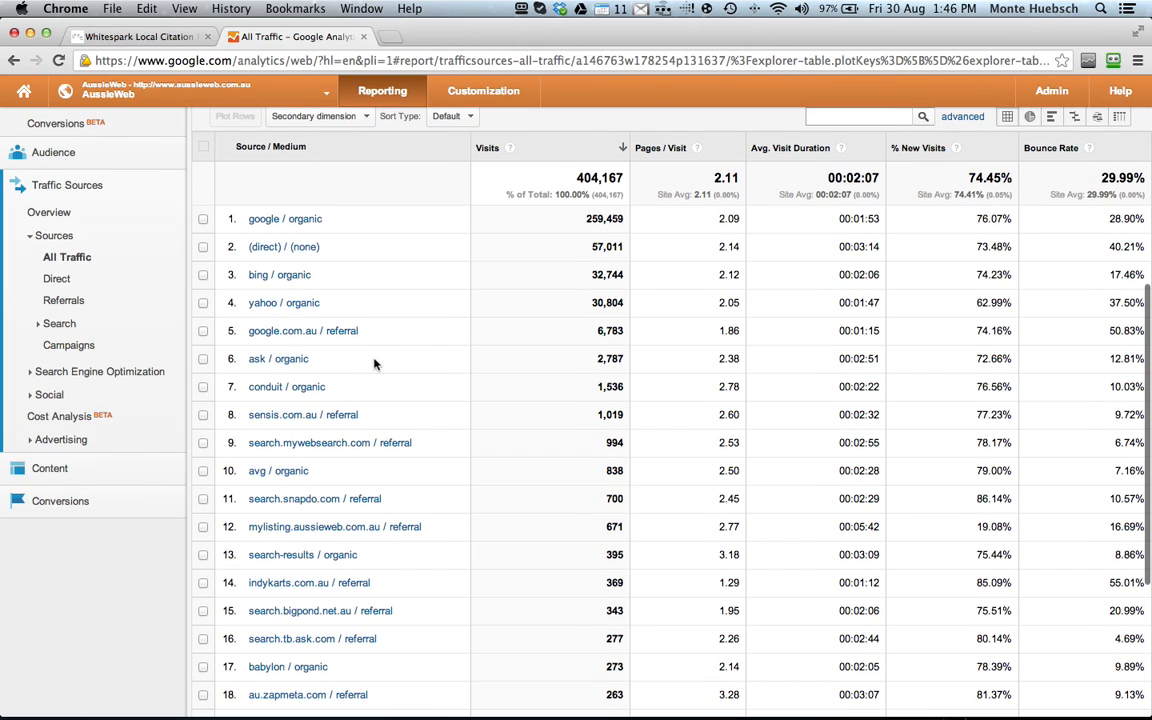
{"action": "mouse_move", "coordinate": [356, 418]}
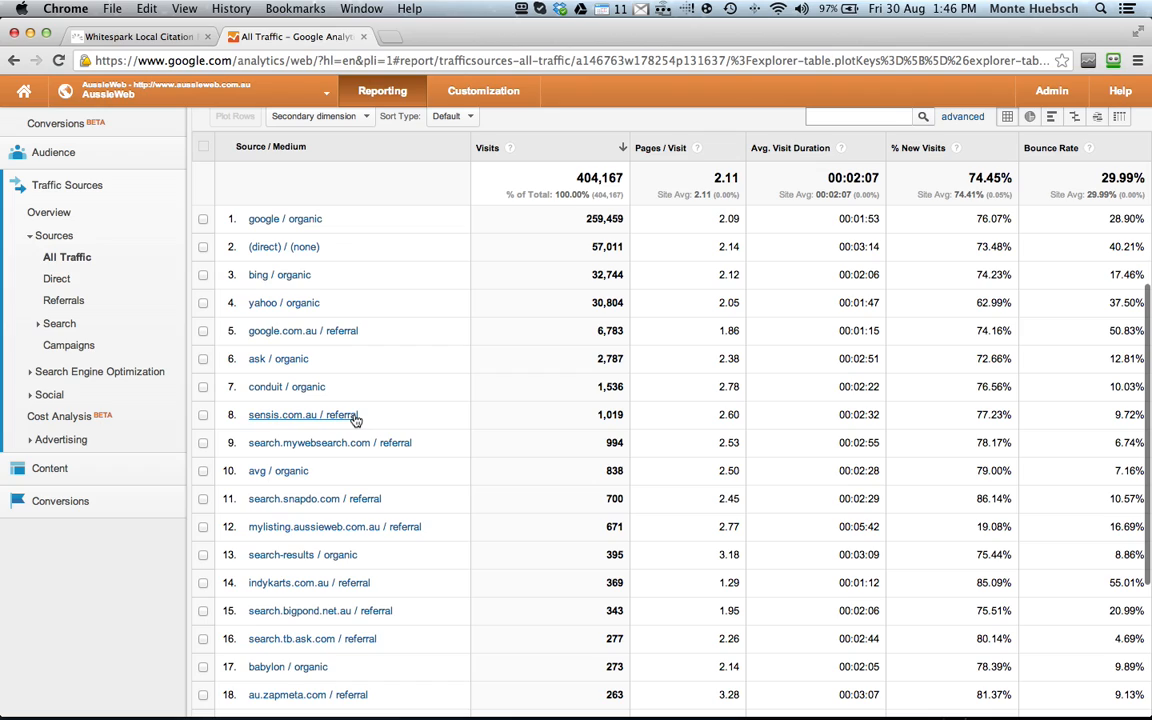
{"action": "scroll", "scroll_direction": "down", "scroll_amount": 3}
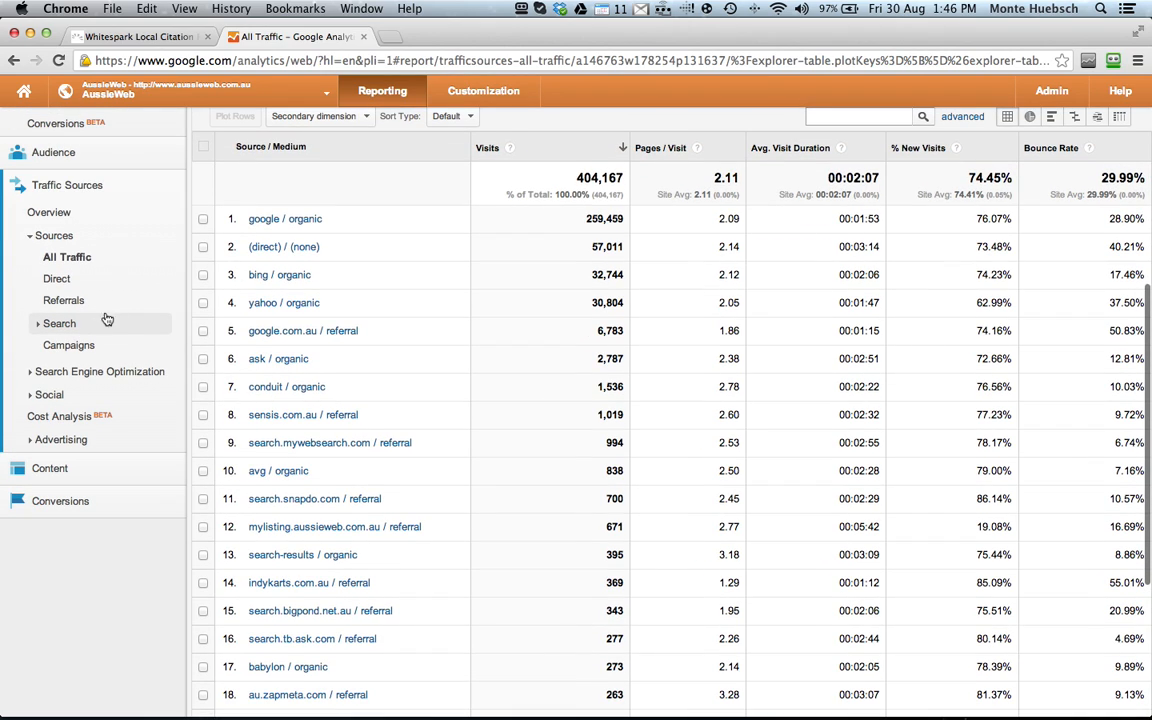
Show the SEO Queries report with more rows per page, then head to Landing Pages
{"action": "left_click", "coordinate": [60, 324]}
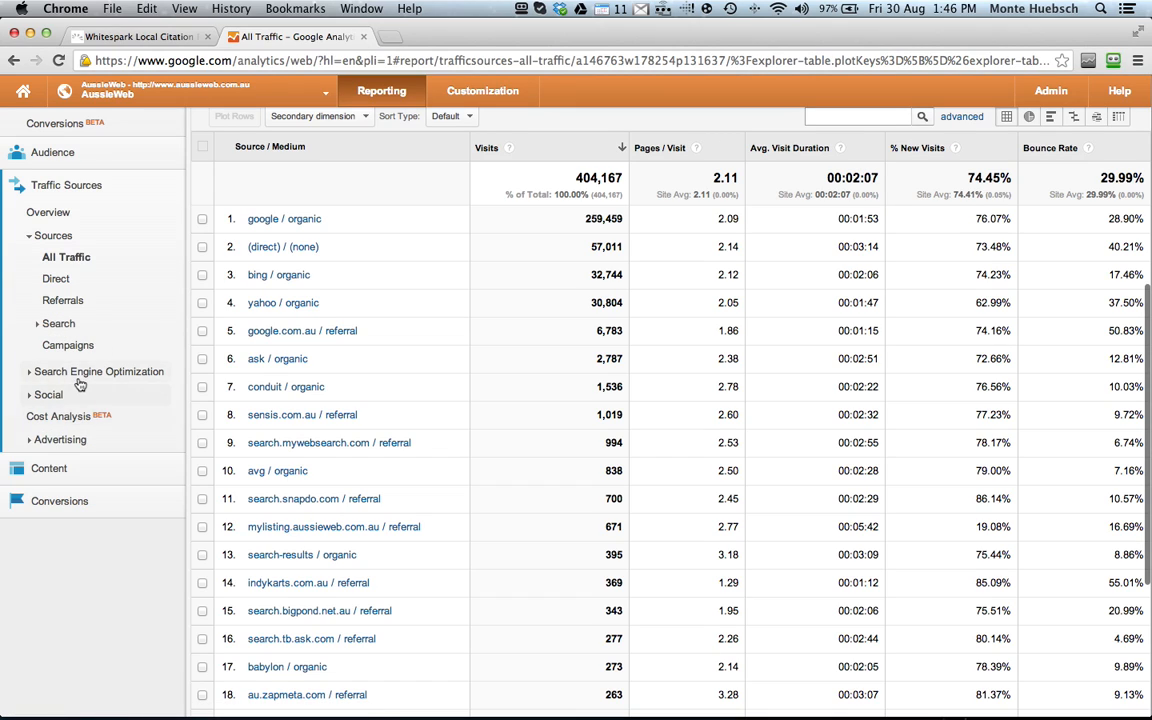
{"action": "left_click", "coordinate": [98, 370]}
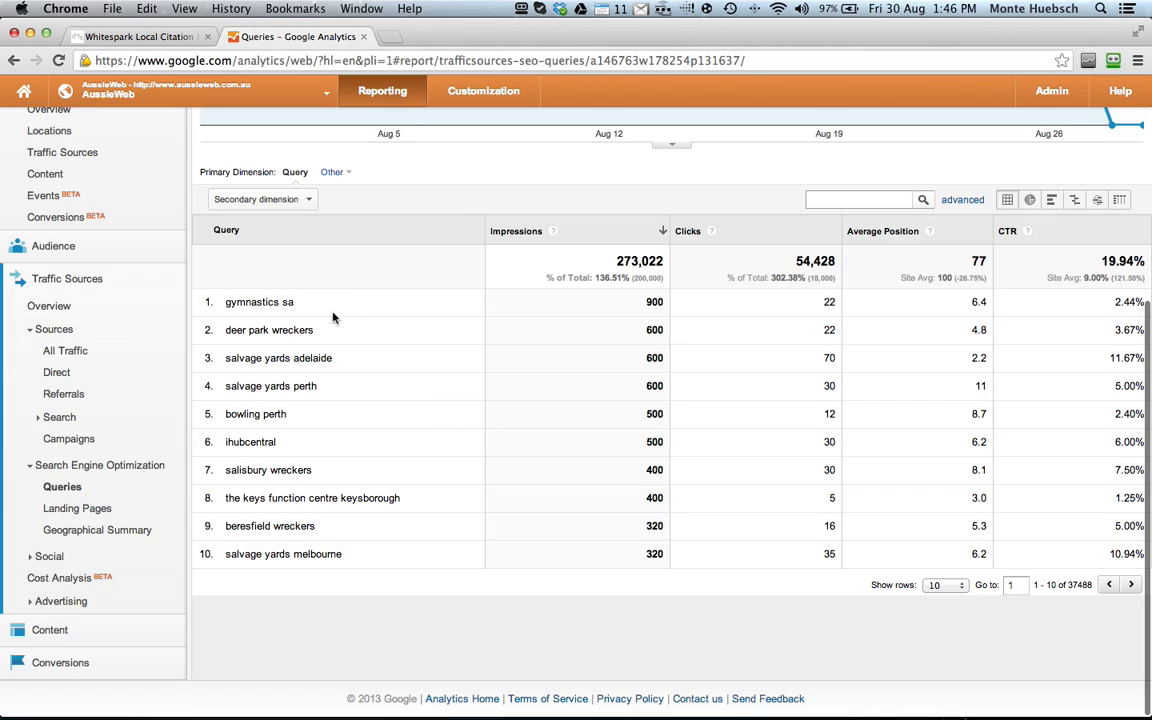
{"action": "mouse_move", "coordinate": [900, 584]}
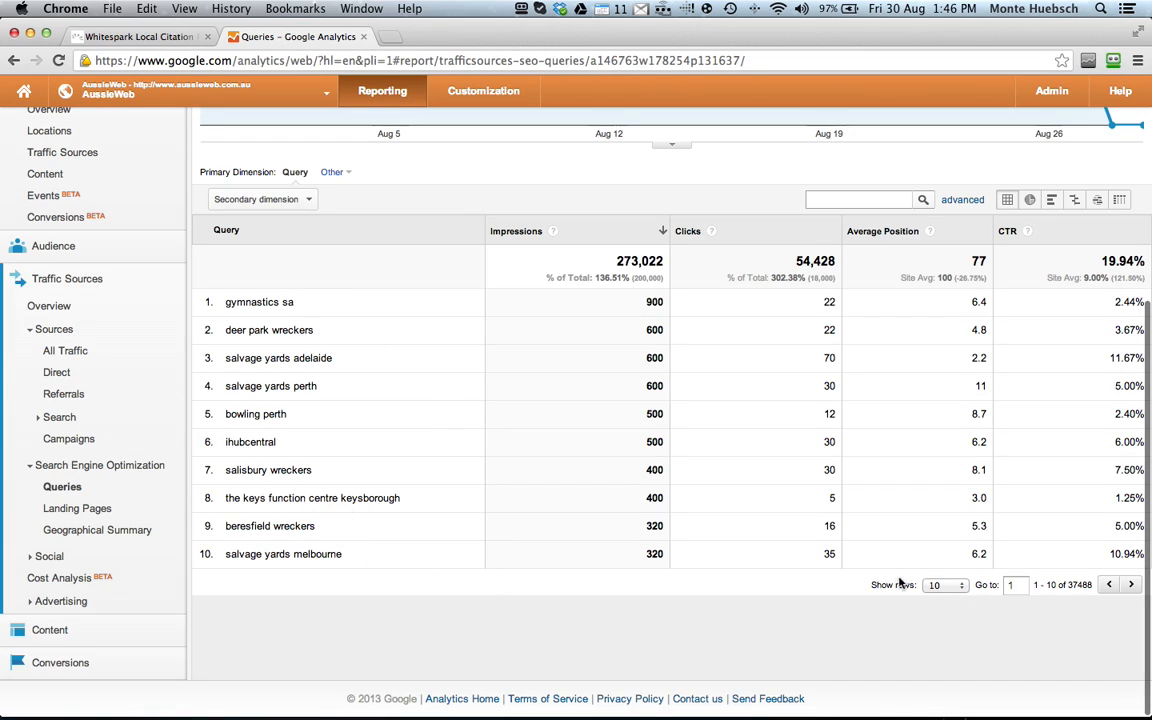
{"action": "left_click", "coordinate": [940, 584]}
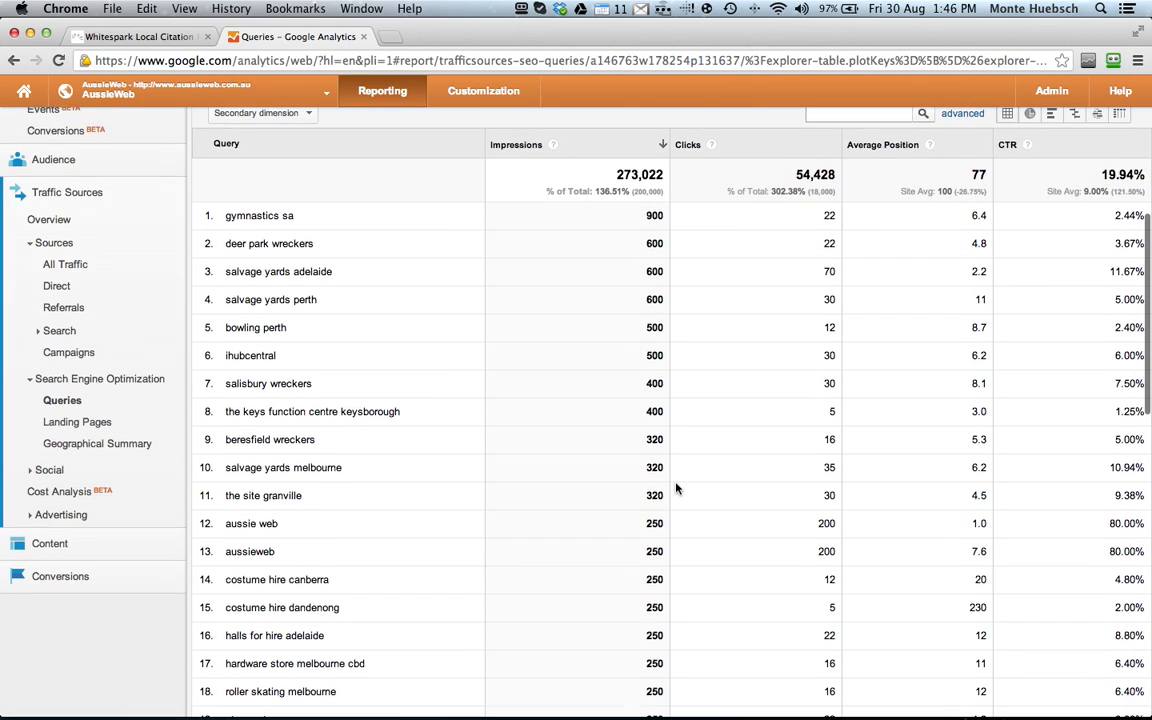
{"action": "scroll", "scroll_direction": "down", "scroll_amount": 3}
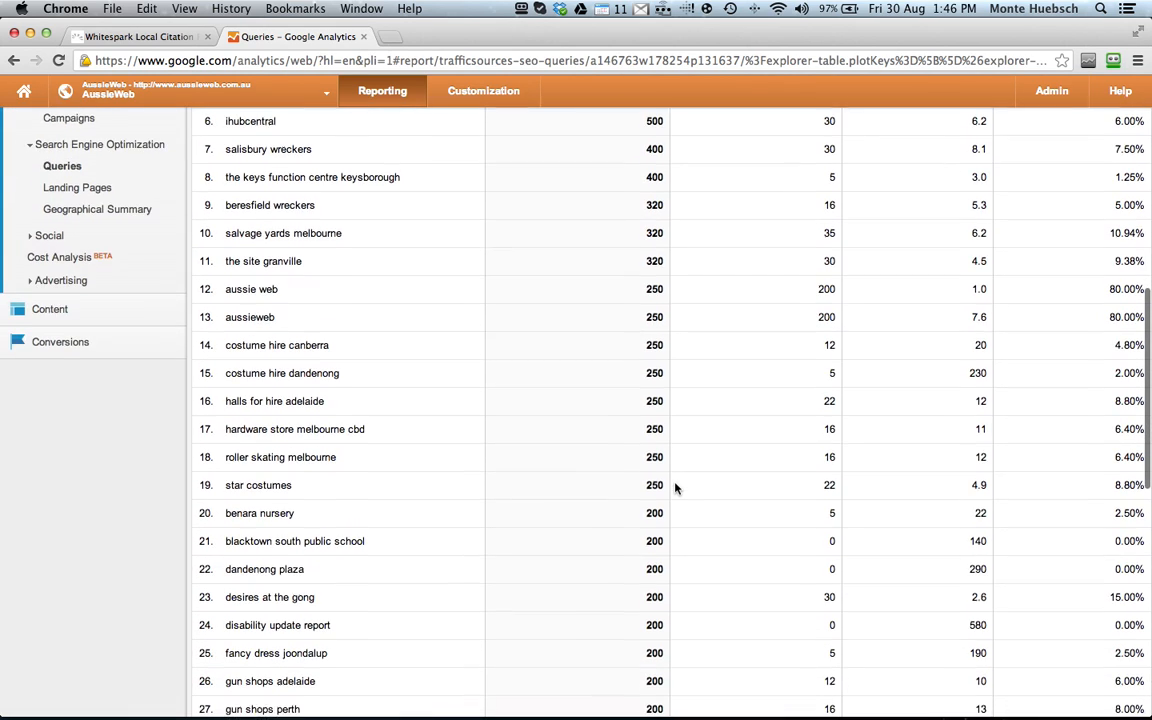
{"action": "scroll", "scroll_direction": "up", "scroll_amount": 3}
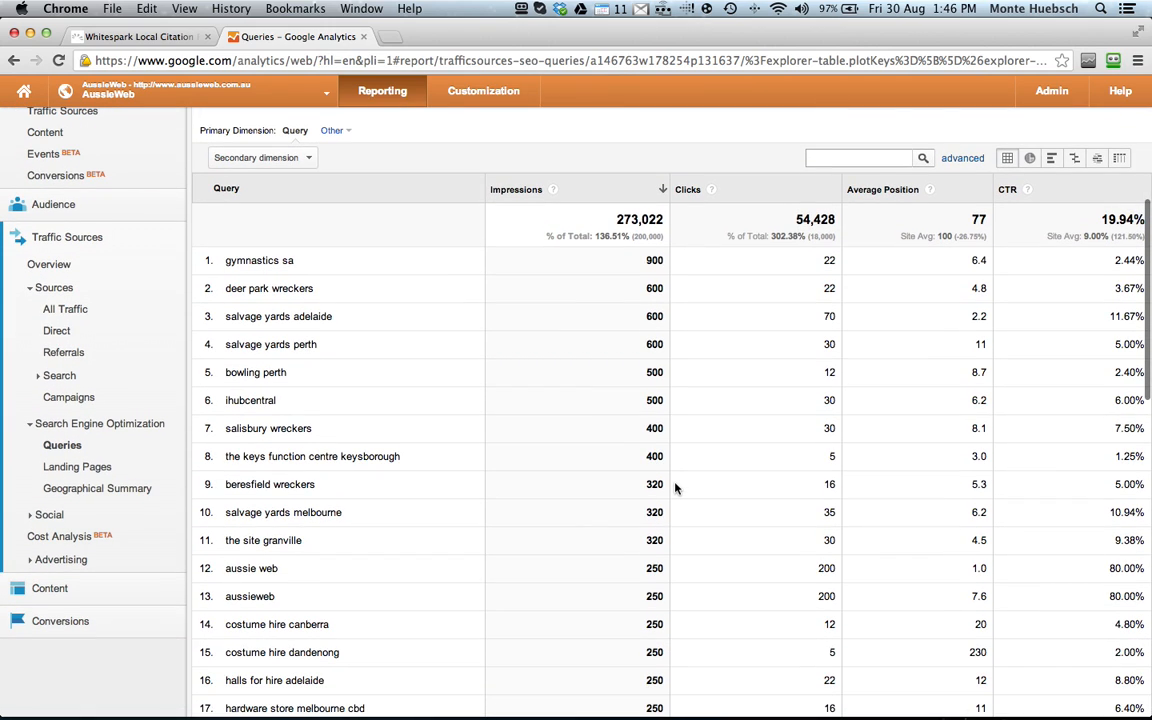
{"action": "left_click", "coordinate": [76, 466]}
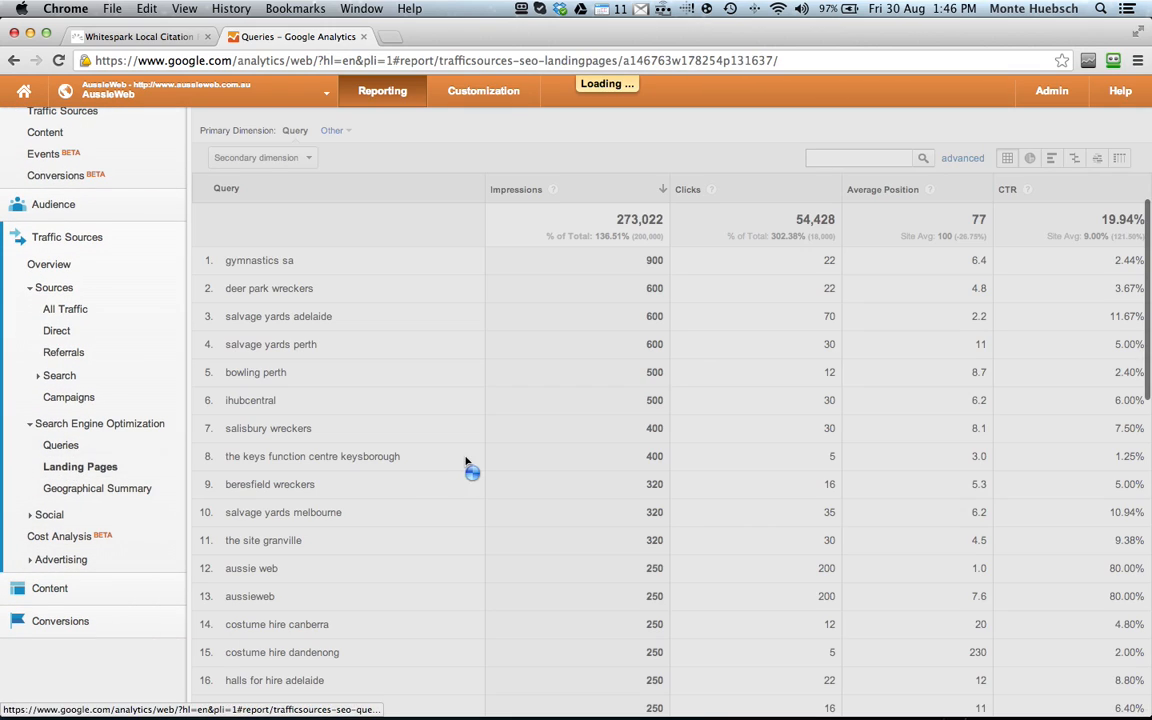
Show the SEO Landing Pages report and start loading the Social Overview
{"action": "left_click", "coordinate": [80, 466]}
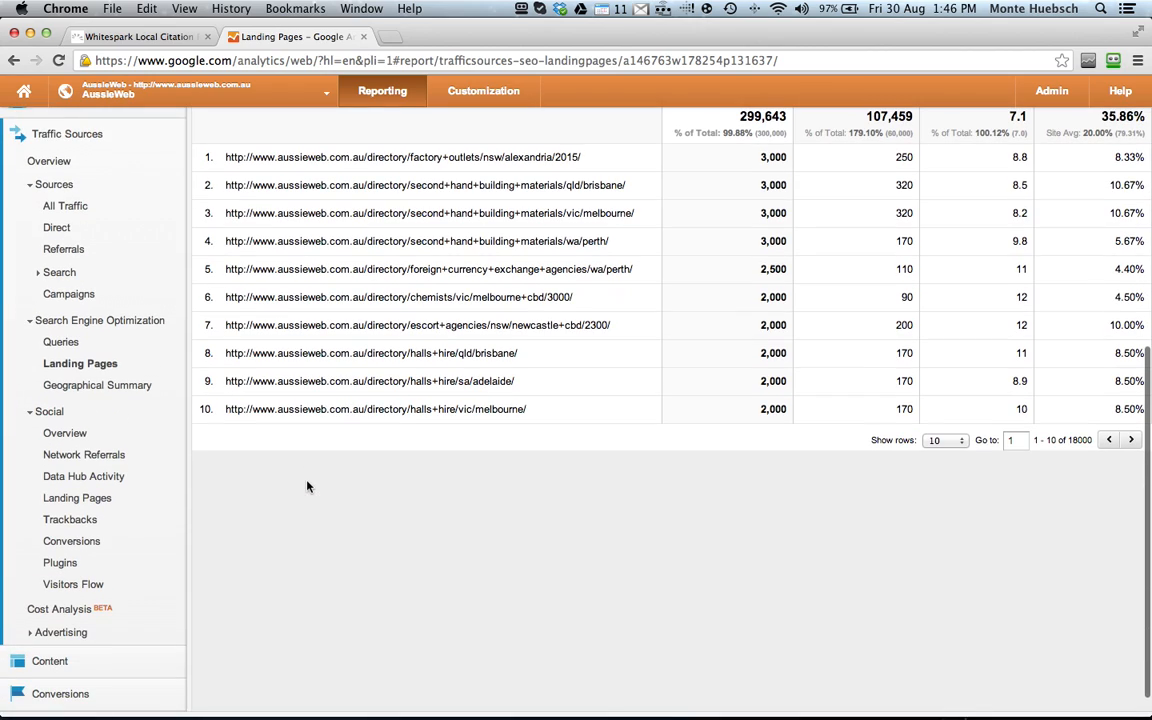
{"action": "left_click", "coordinate": [64, 432]}
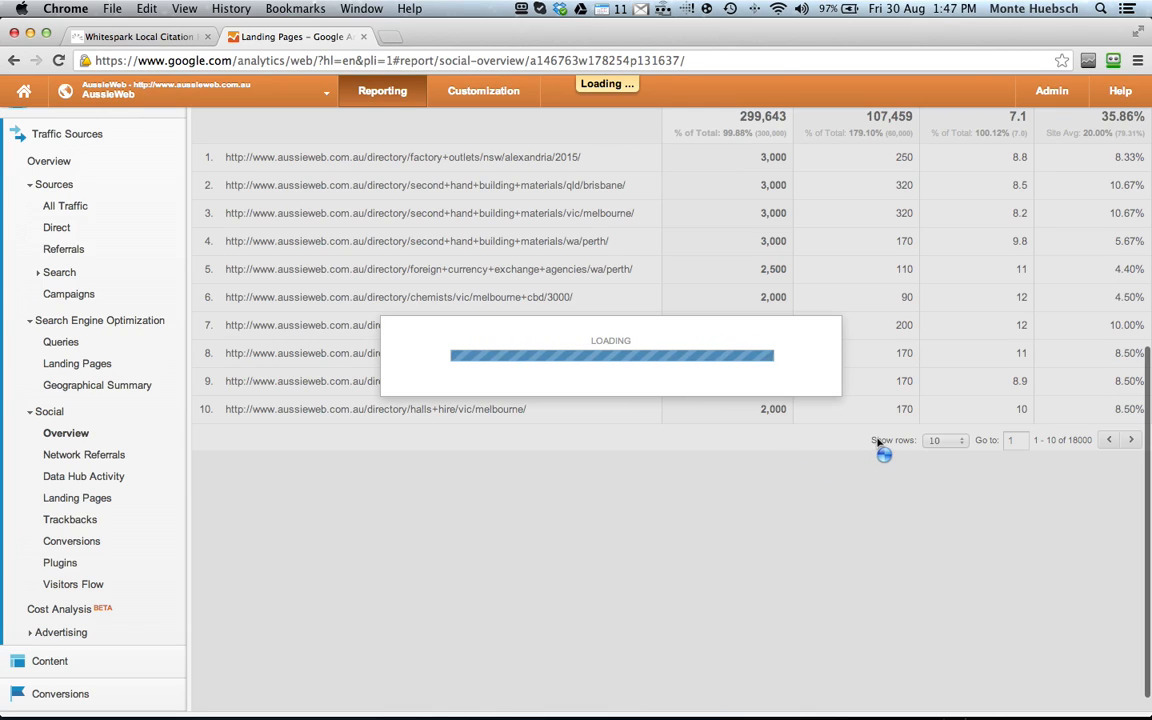
{"action": "mouse_move", "coordinate": [780, 530]}
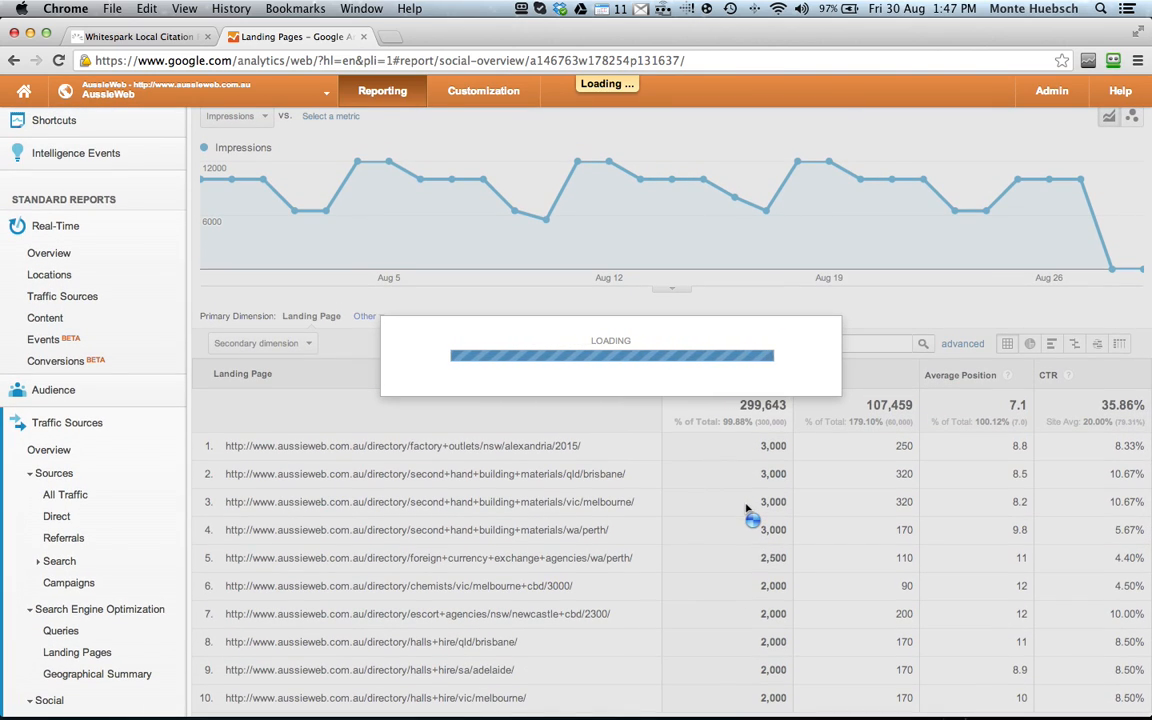
{"action": "mouse_move", "coordinate": [716, 104]}
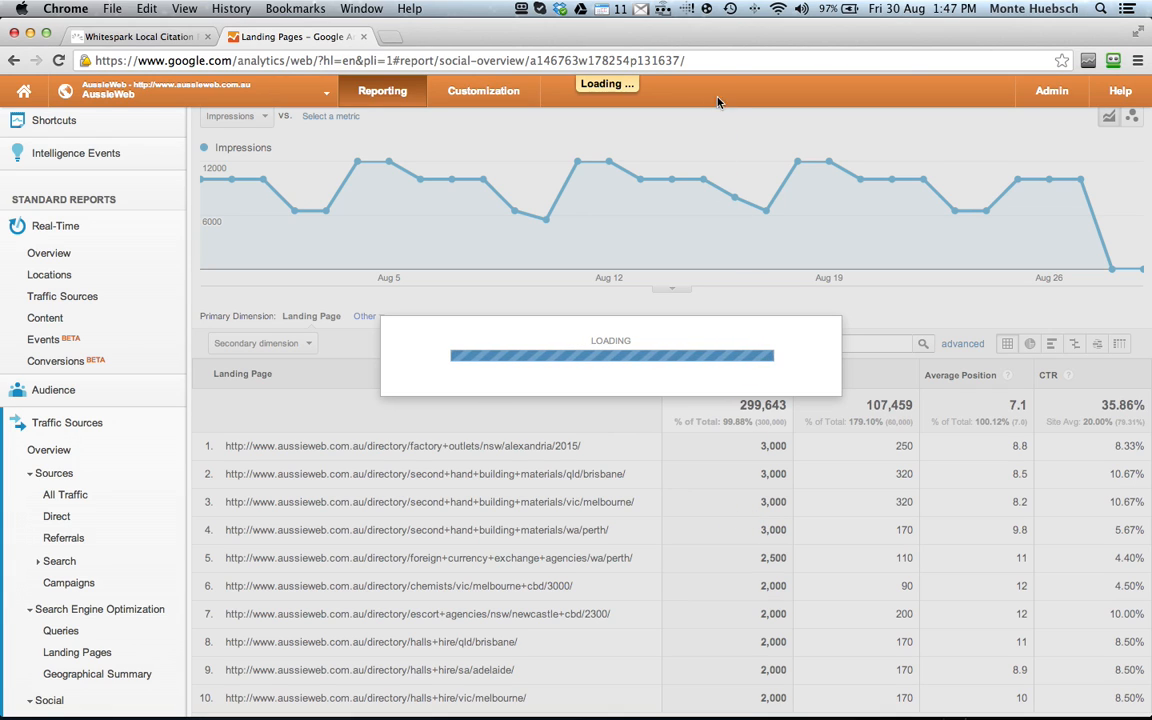
Review the Social Network visits table led by Facebook, then head to In-Page Analytics
{"action": "scroll", "scroll_direction": "down", "scroll_amount": 3}
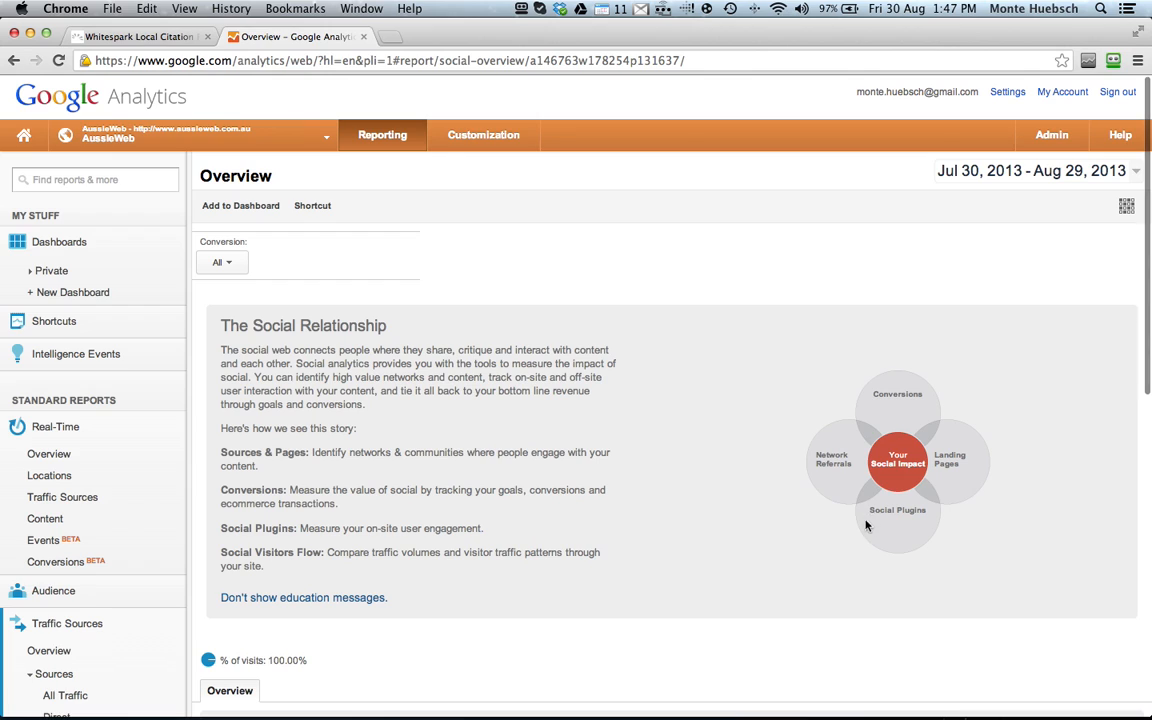
{"action": "scroll", "scroll_direction": "down", "scroll_amount": 3}
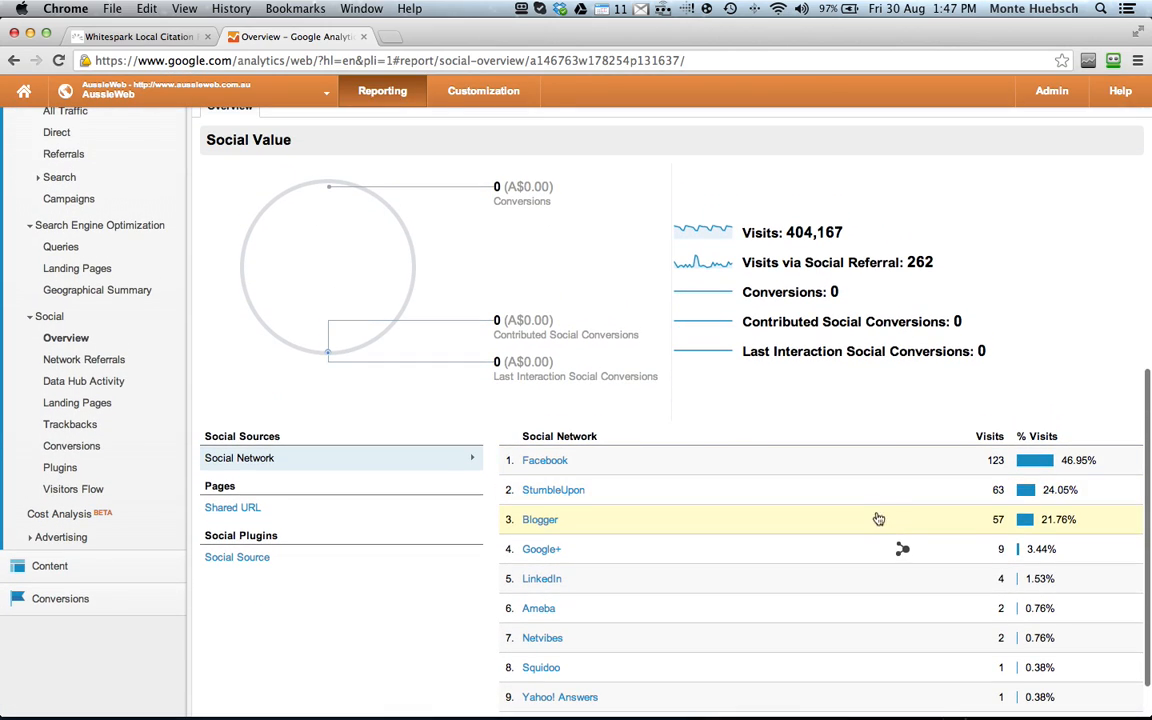
{"action": "mouse_move", "coordinate": [858, 596]}
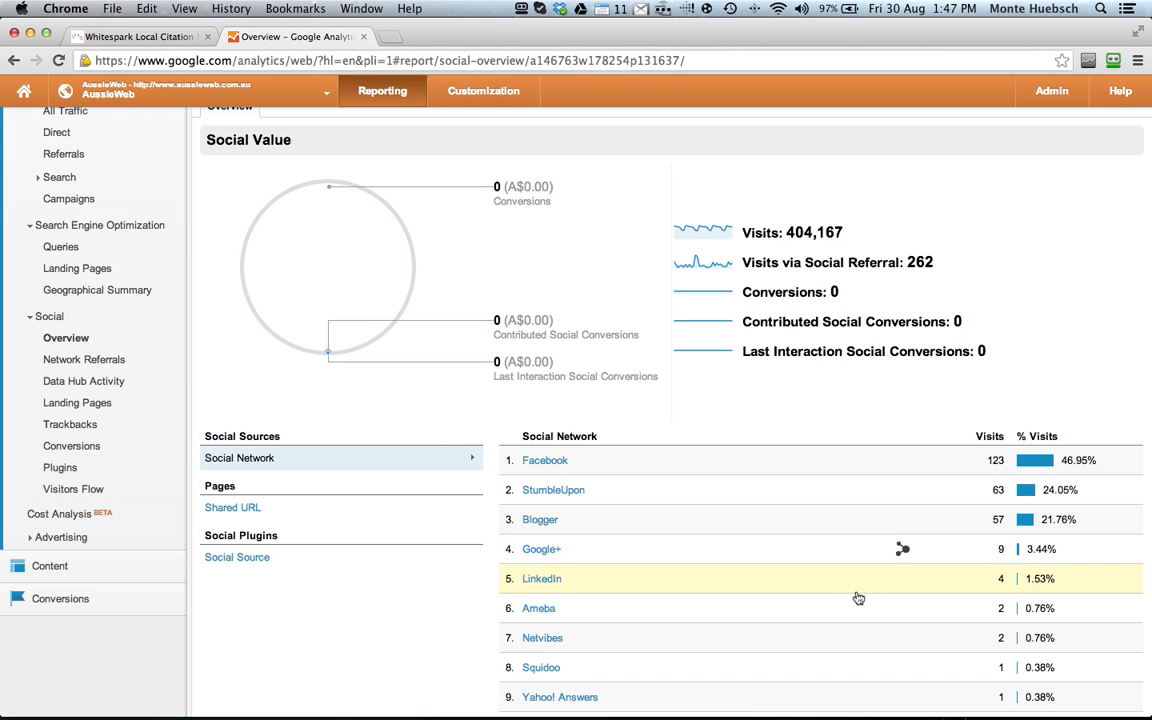
{"action": "scroll", "scroll_direction": "down", "scroll_amount": 3}
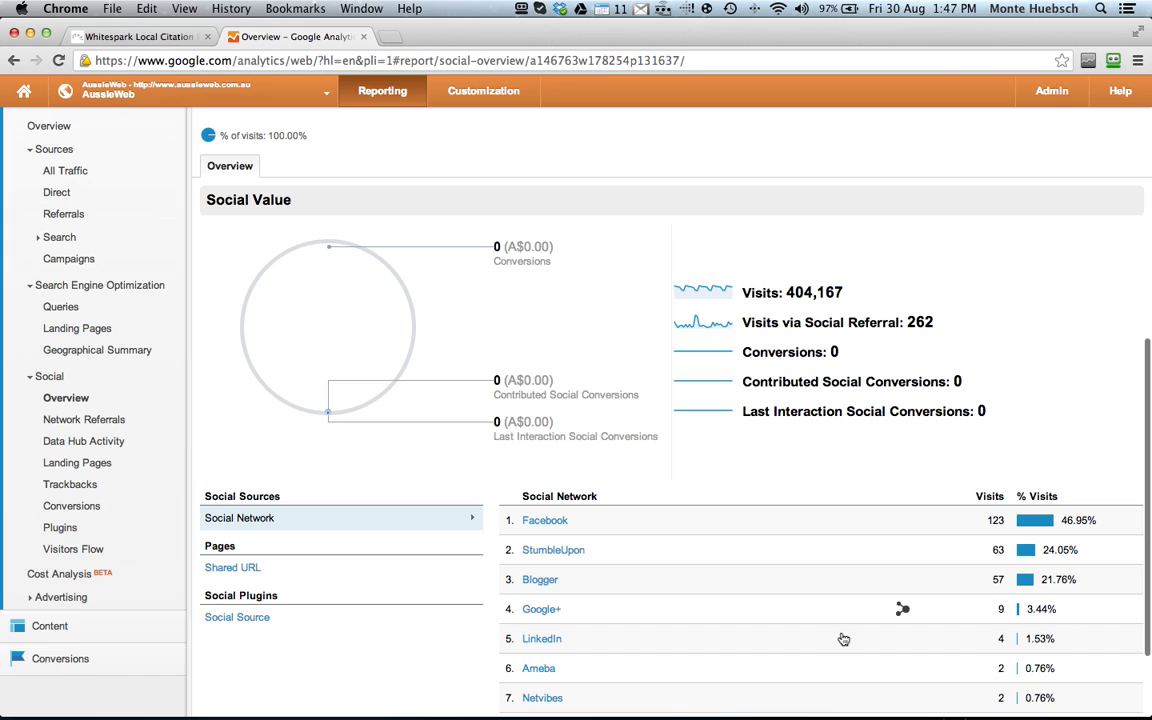
{"action": "scroll", "scroll_direction": "down", "scroll_amount": 3}
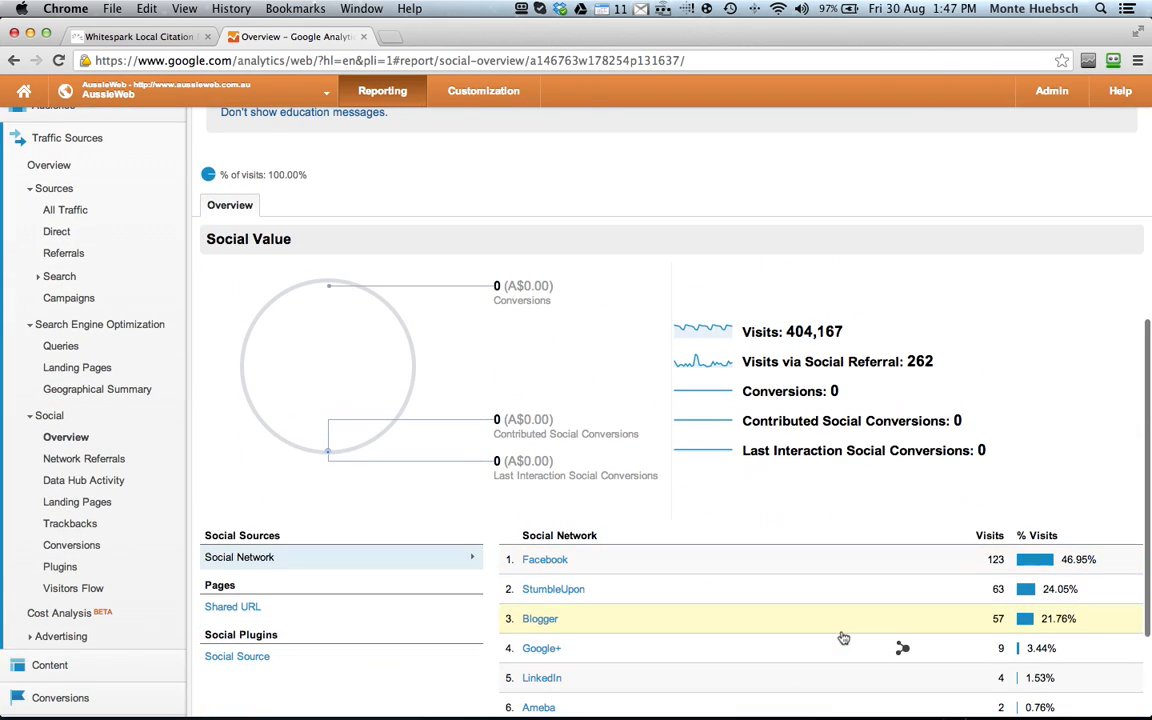
{"action": "scroll", "scroll_direction": "down", "scroll_amount": 3}
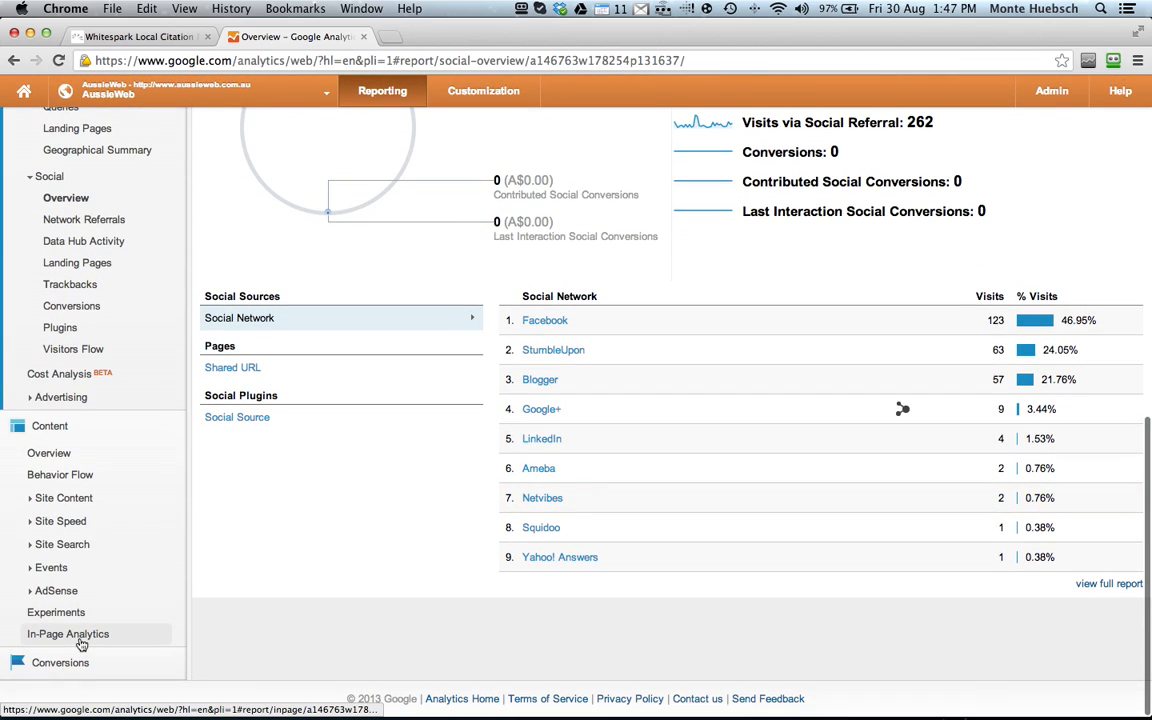
{"action": "left_click", "coordinate": [68, 632]}
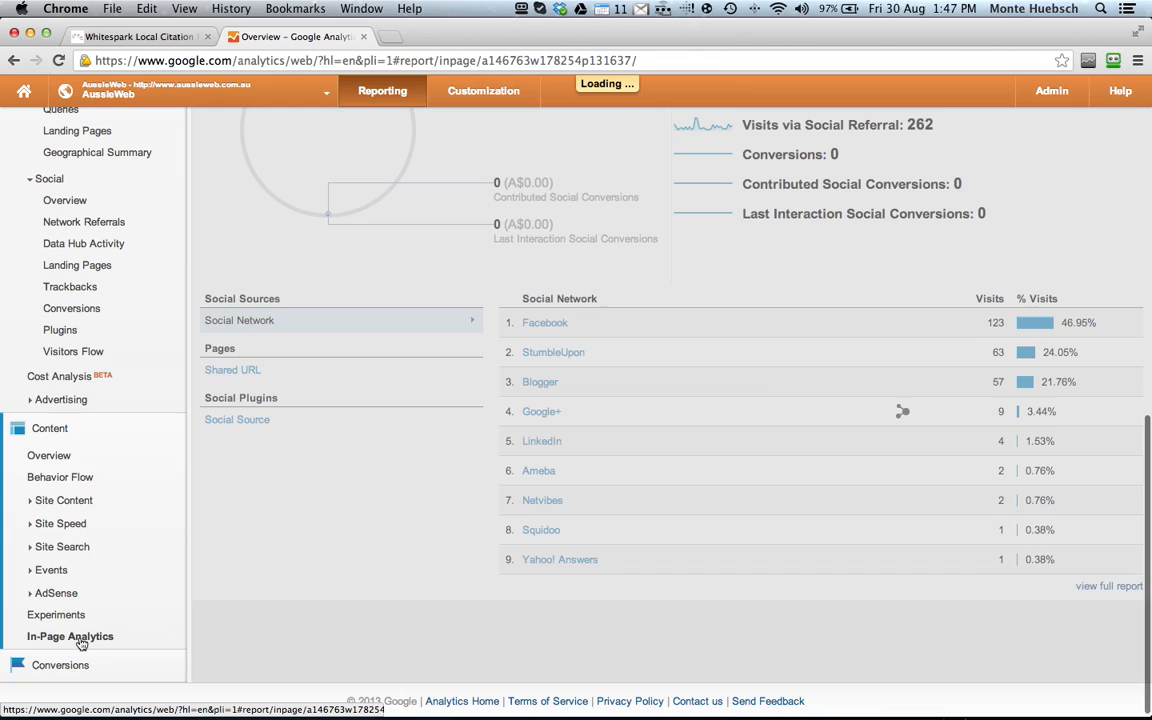
Load the In-Page Analytics click overlay on the AussieWeb home page and look through it
{"action": "left_click", "coordinate": [70, 636]}
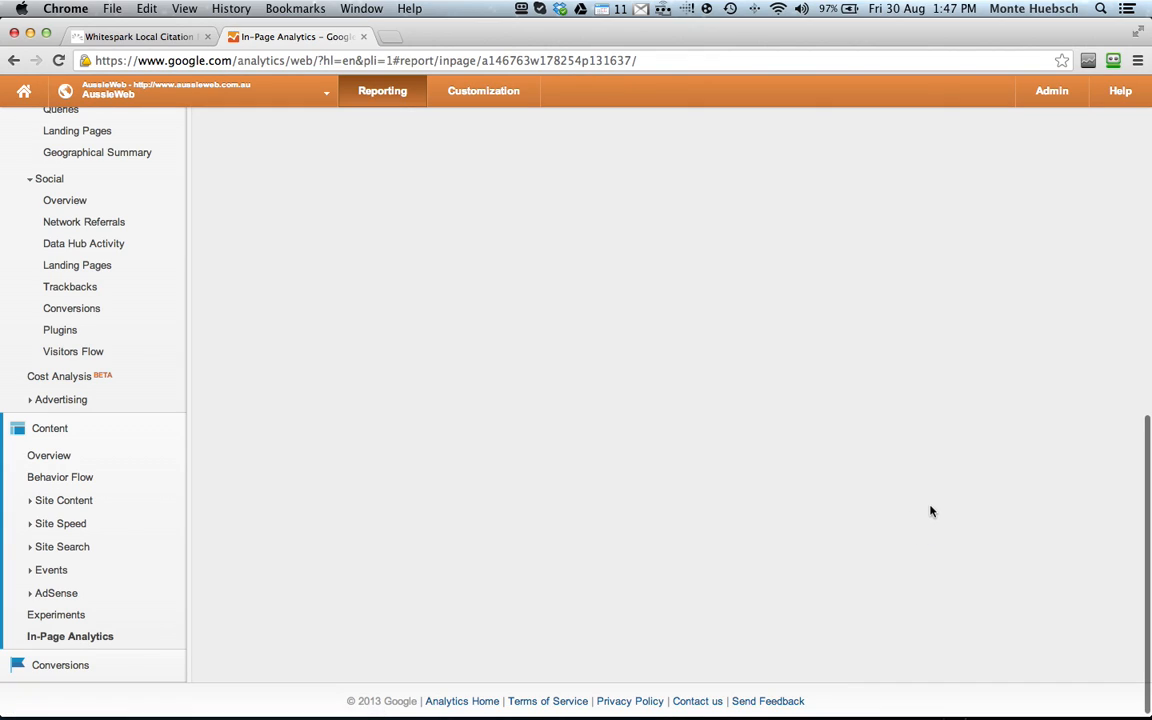
{"action": "mouse_move", "coordinate": [924, 510]}
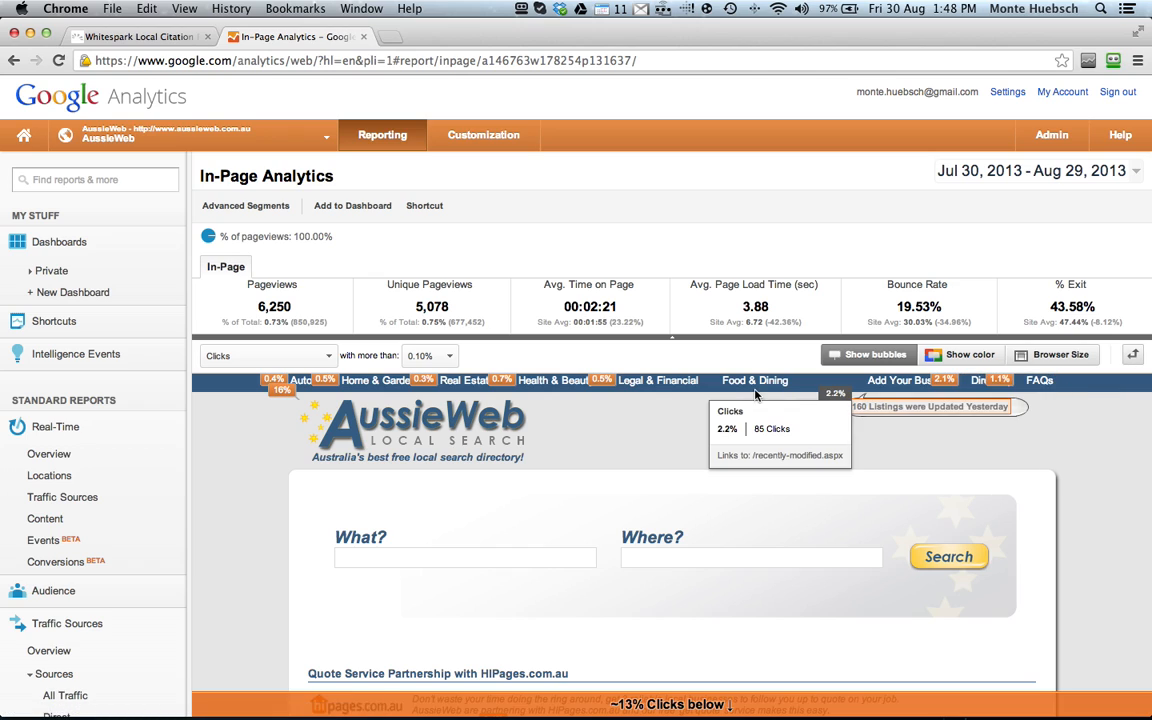
{"action": "scroll", "scroll_direction": "down", "scroll_amount": 3}
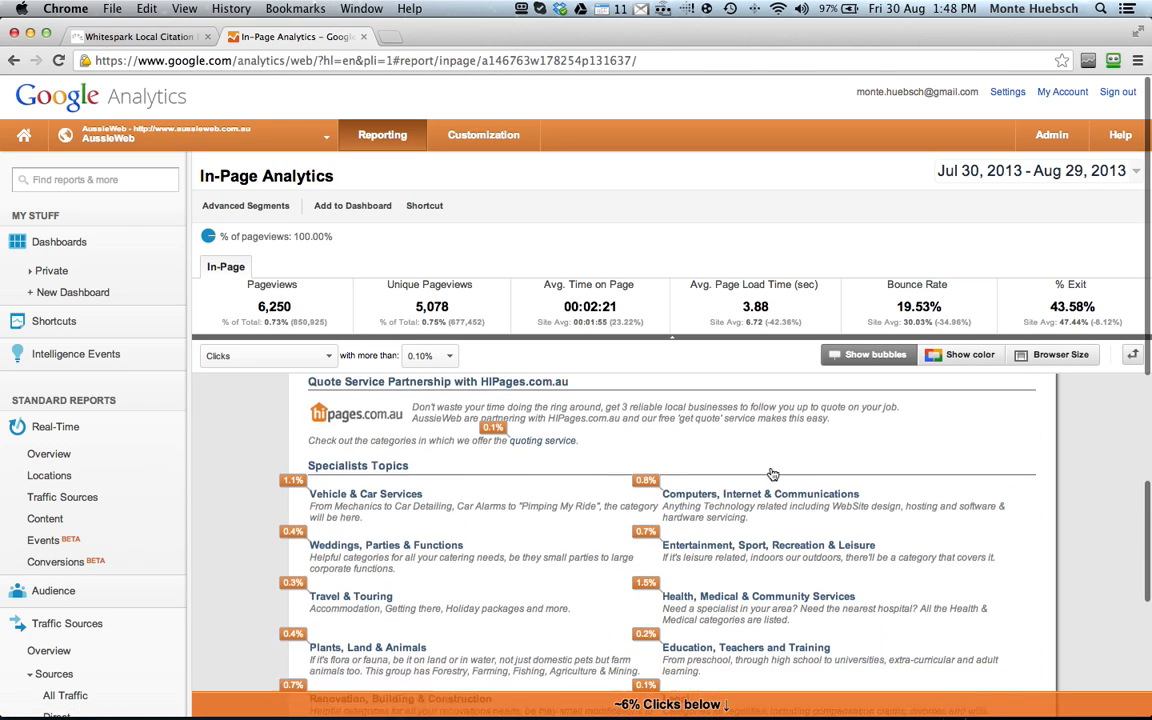
{"action": "scroll", "scroll_direction": "down", "scroll_amount": 3}
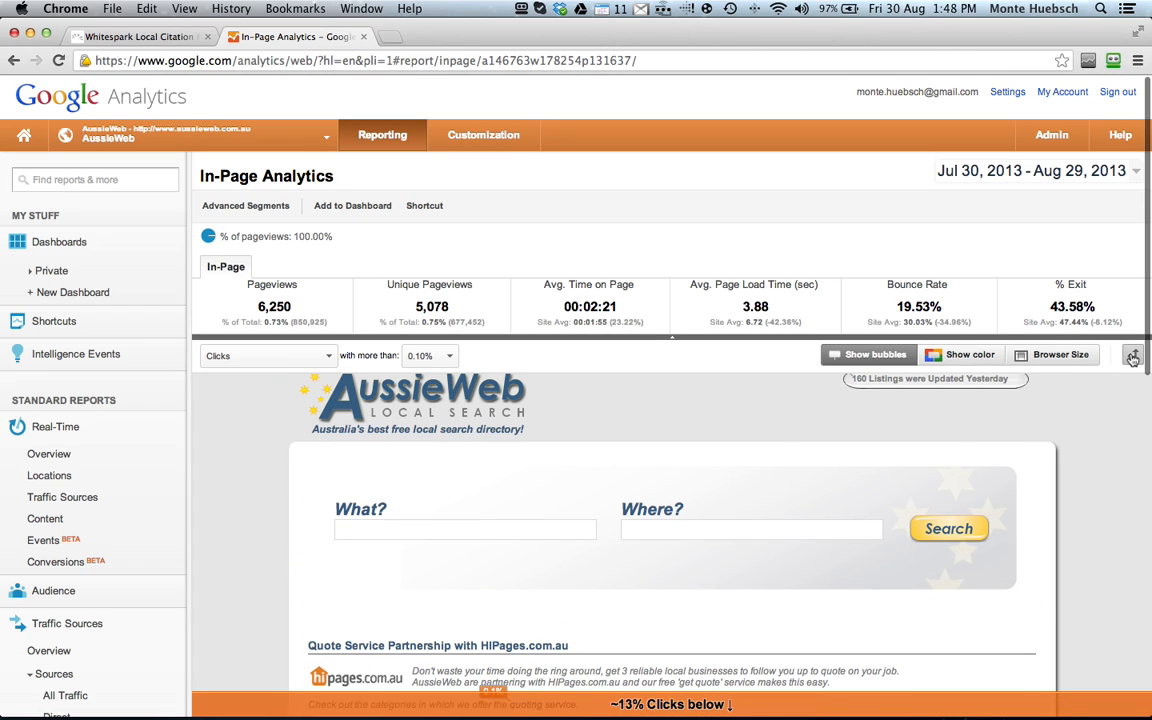
{"action": "scroll", "scroll_direction": "down", "scroll_amount": 3}
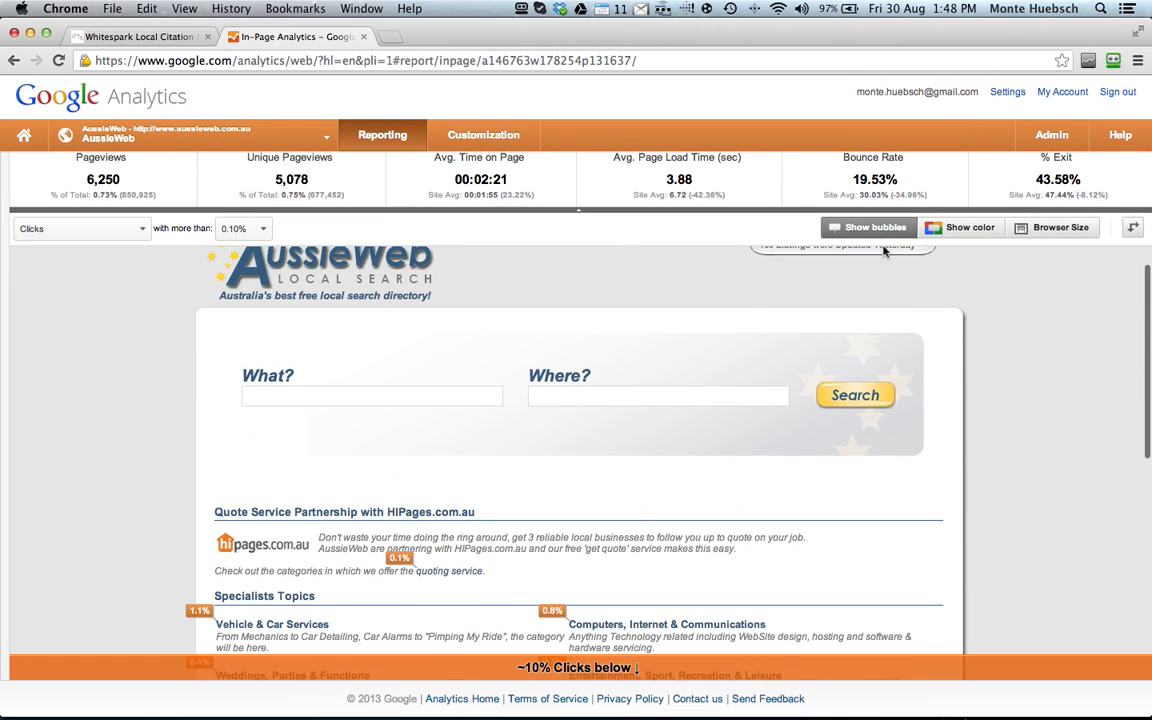
{"action": "mouse_move", "coordinate": [1048, 368]}
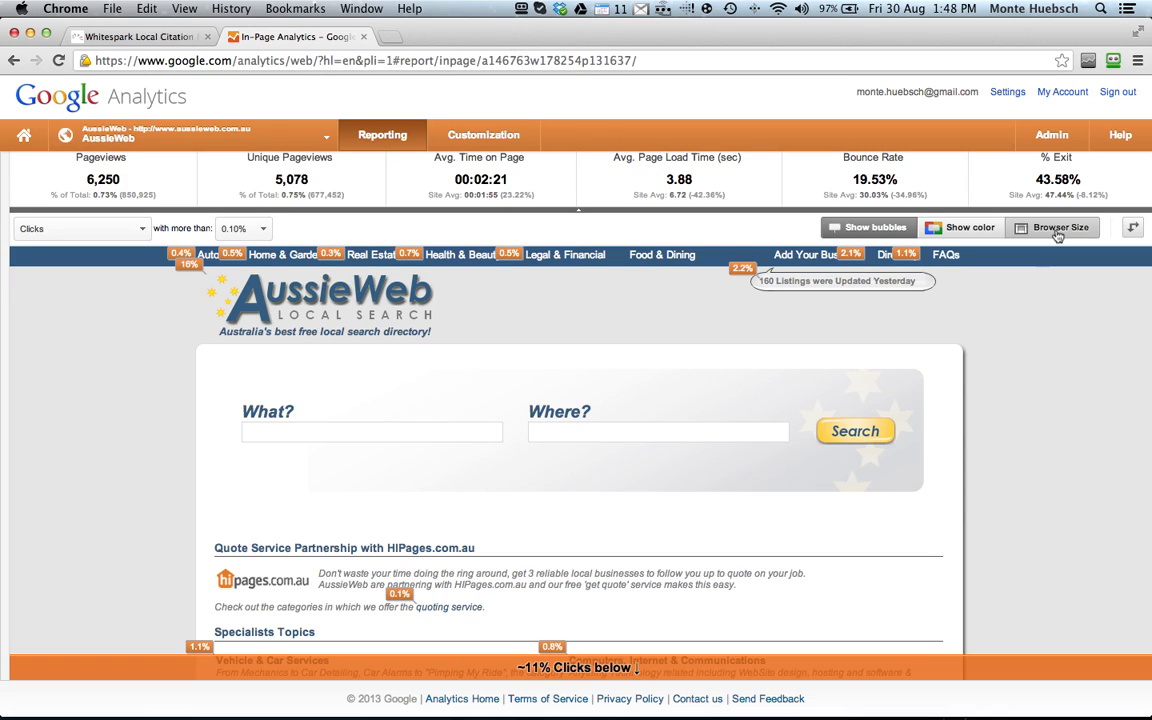
{"action": "left_click", "coordinate": [1052, 228]}
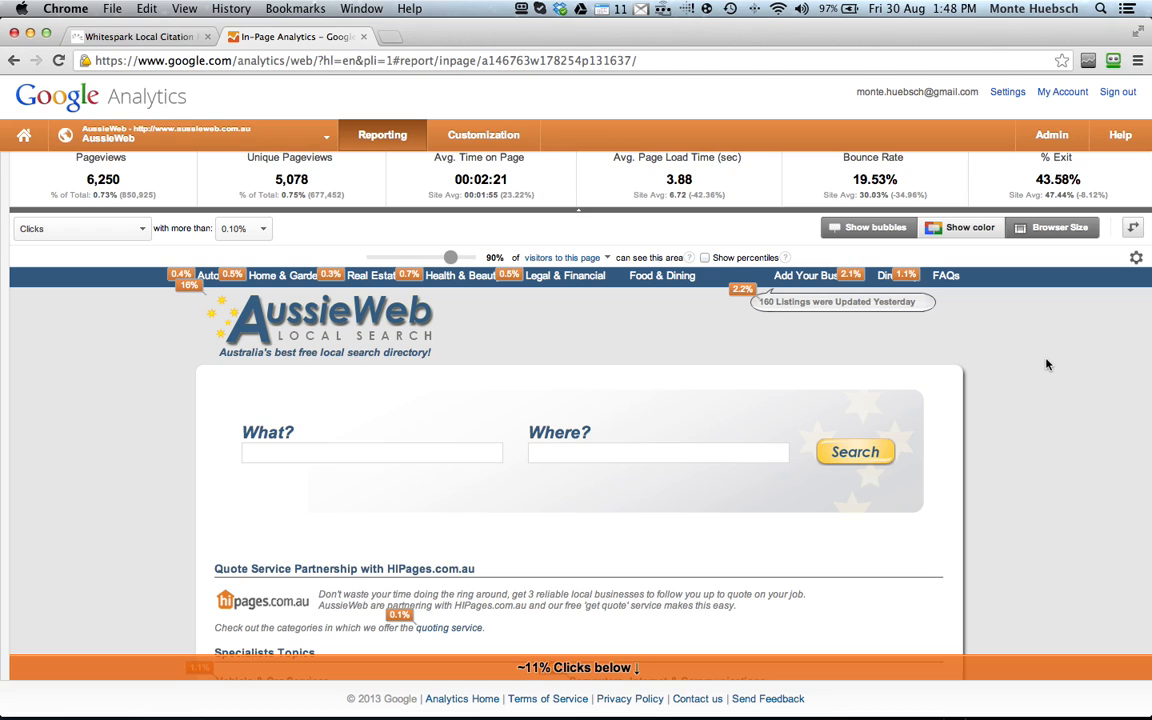
{"action": "scroll", "scroll_direction": "down", "scroll_amount": 3}
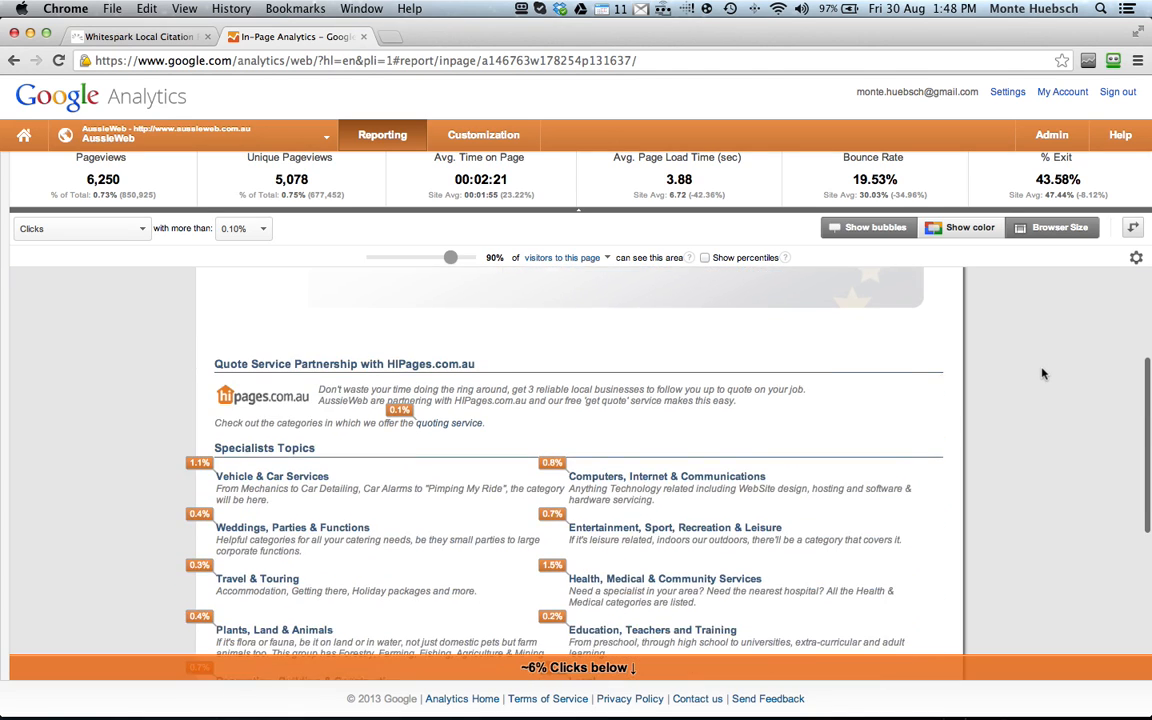
{"action": "scroll", "scroll_direction": "down", "scroll_amount": 3}
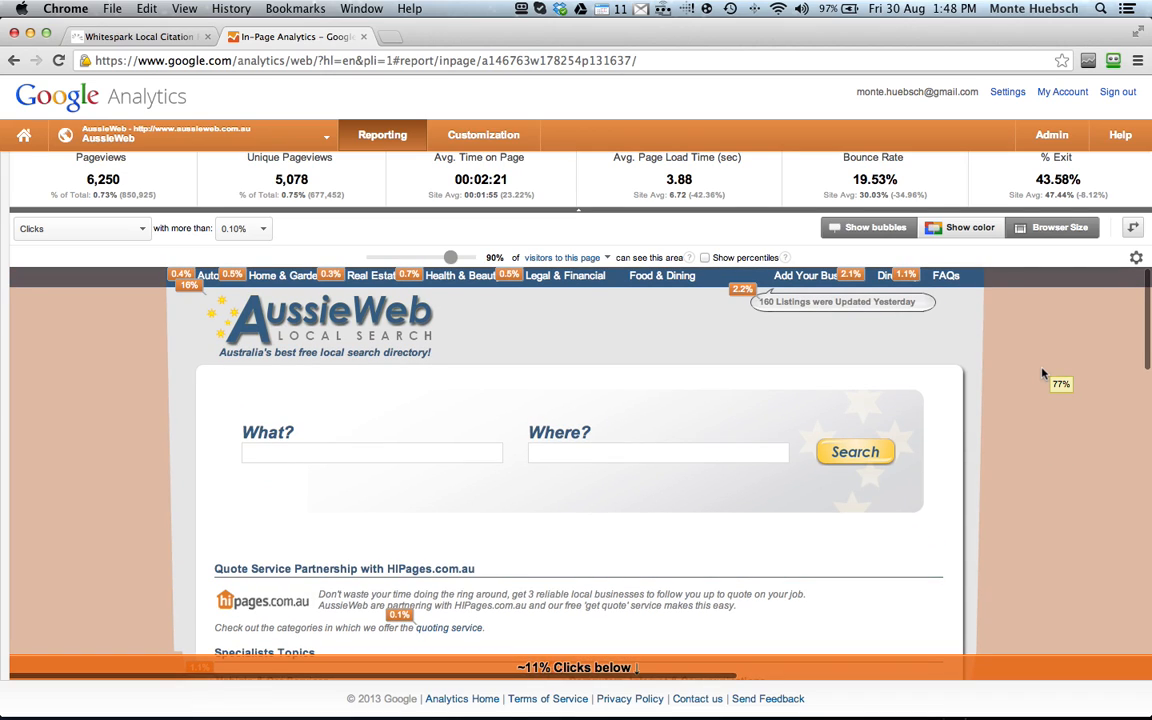
{"action": "scroll", "scroll_direction": "down", "scroll_amount": 3}
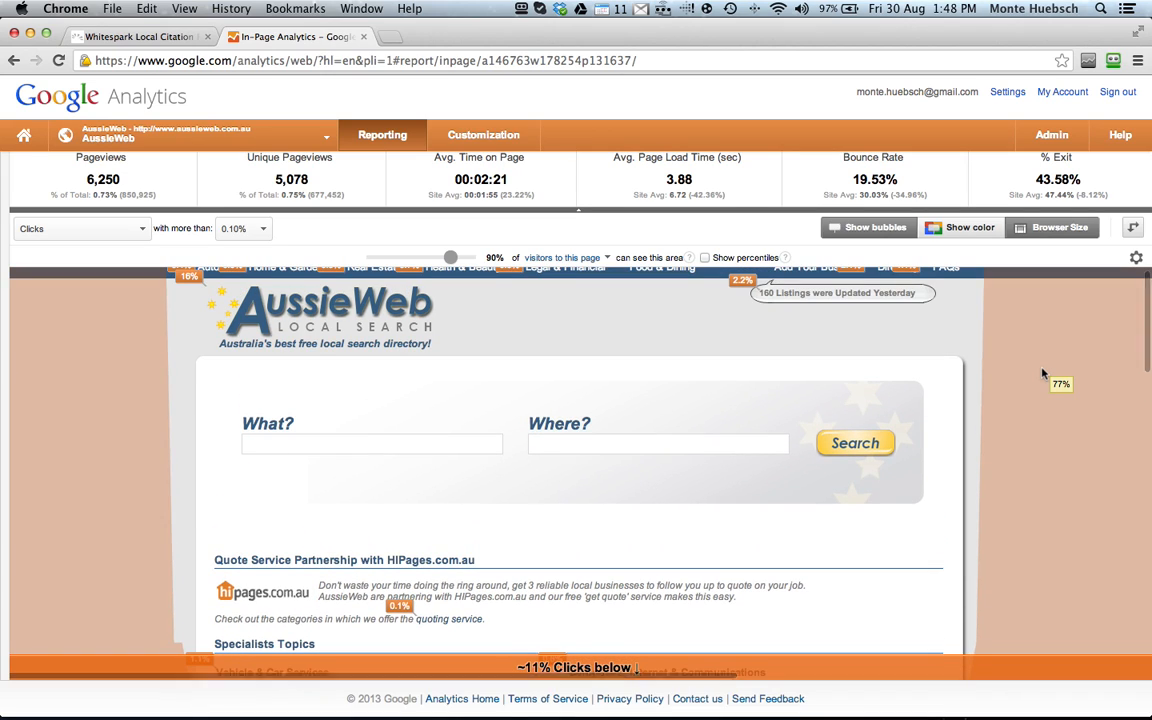
{"action": "scroll", "scroll_direction": "down", "scroll_amount": 3}
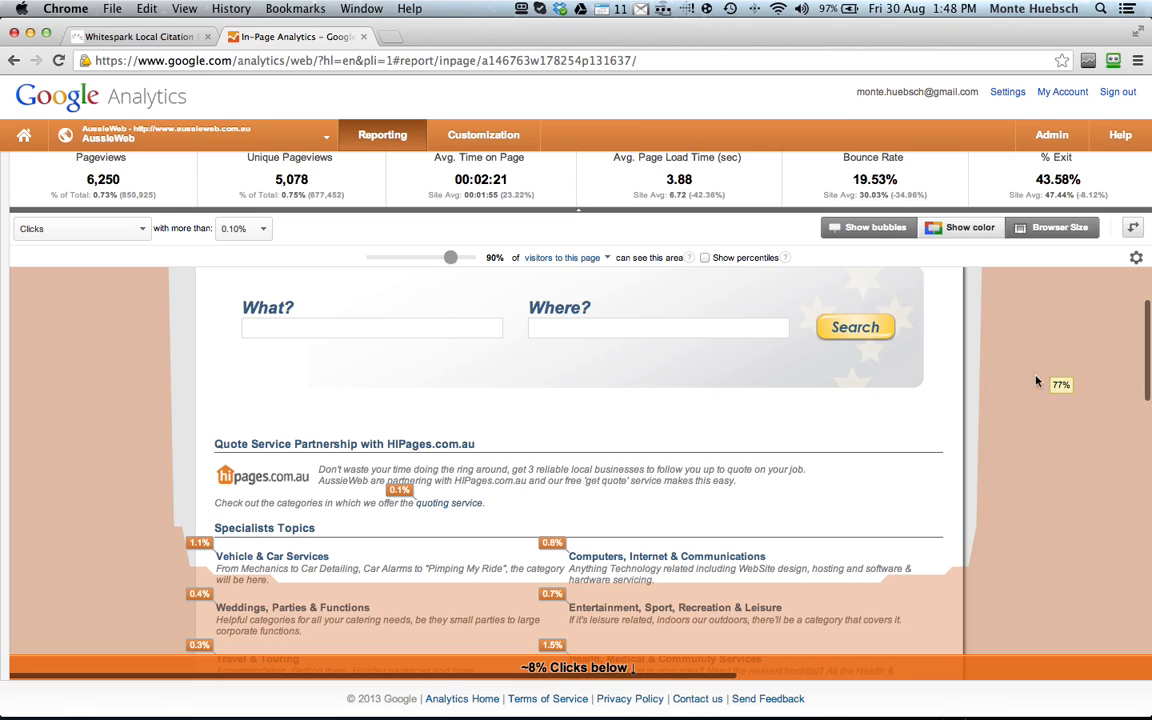
{"action": "scroll", "scroll_direction": "down", "scroll_amount": 3}
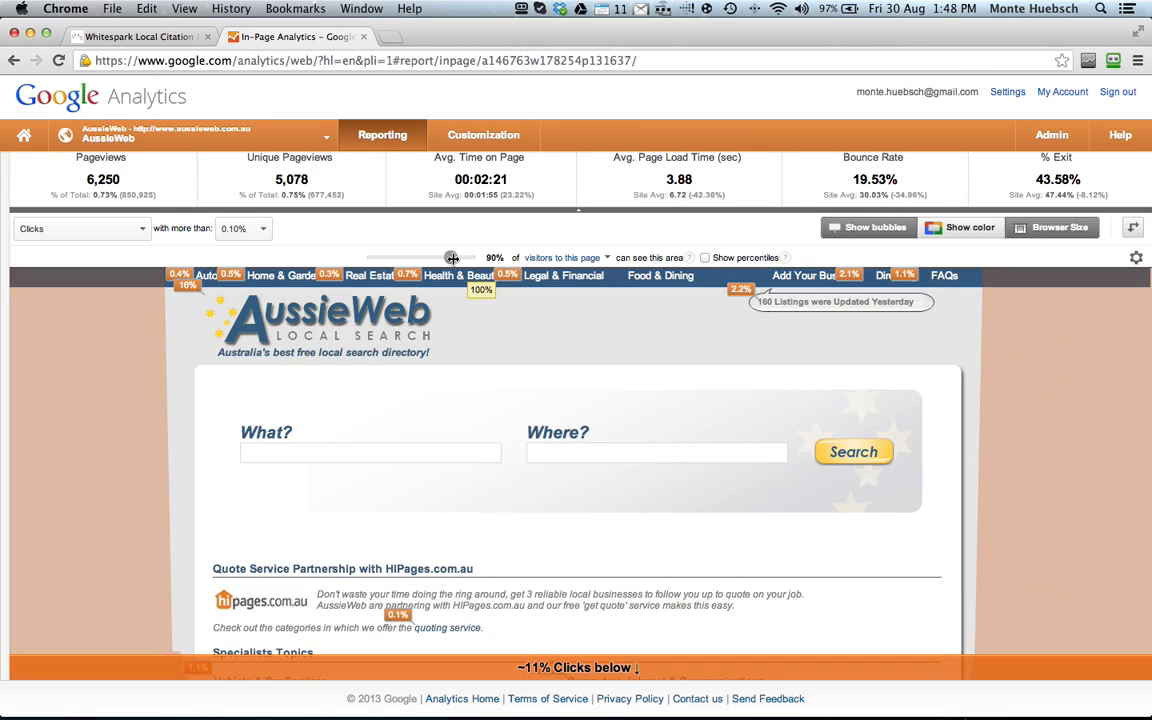
{"action": "left_click_drag", "start_coordinate": [452, 258], "coordinate": [468, 258]}
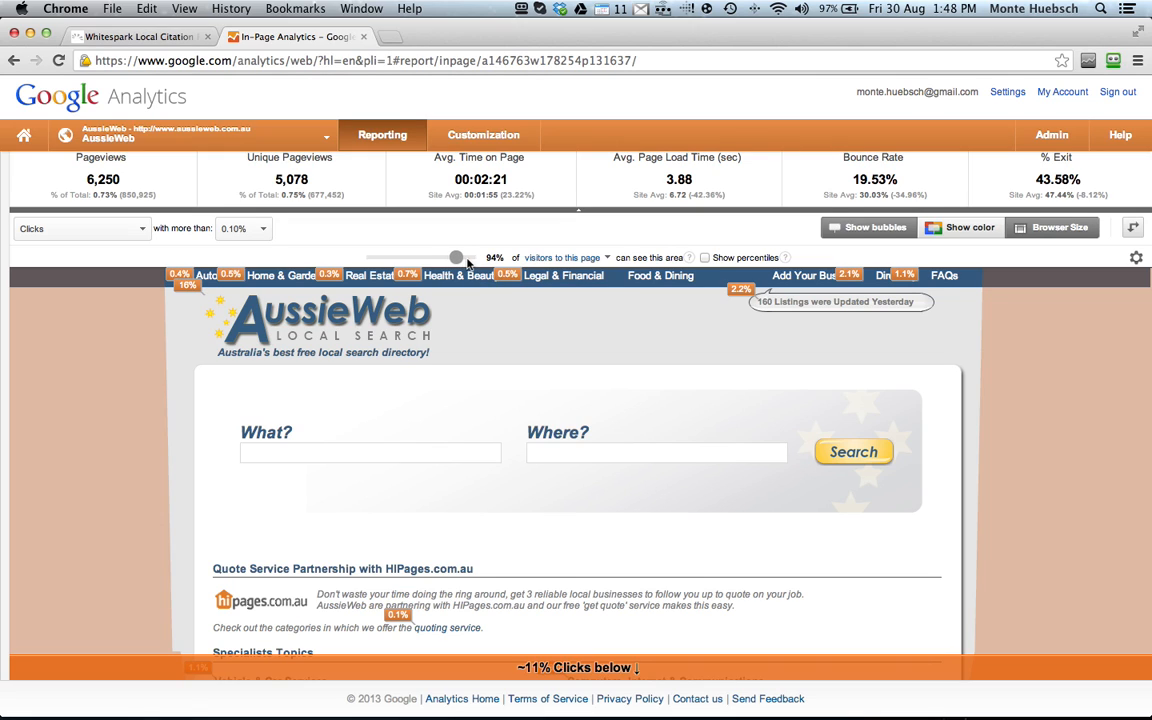
{"action": "left_click_drag", "start_coordinate": [456, 258], "coordinate": [470, 258]}
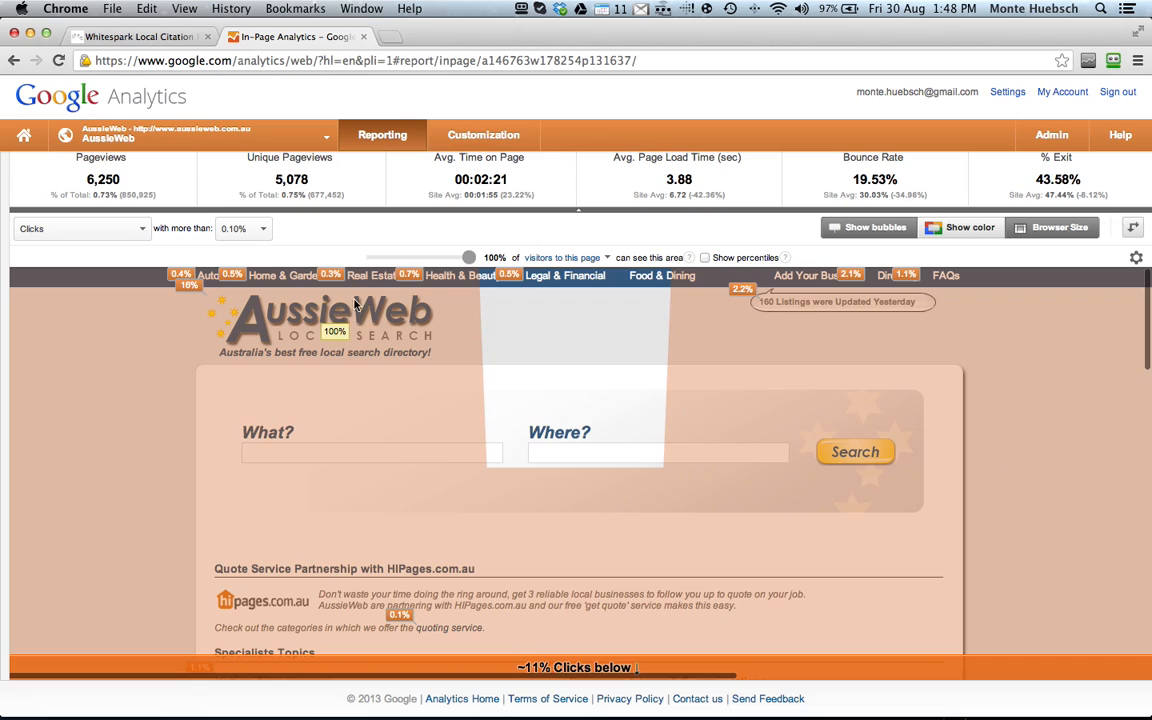
{"action": "left_click_drag", "start_coordinate": [468, 256], "coordinate": [452, 256]}
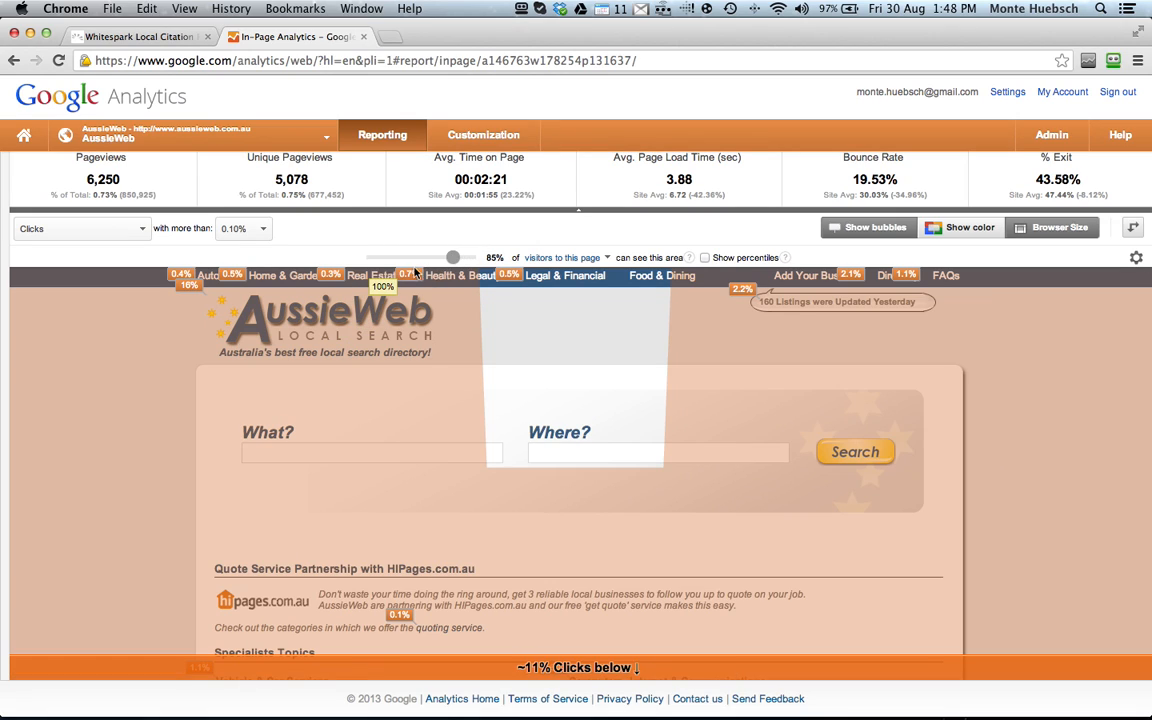
{"action": "left_click_drag", "start_coordinate": [452, 256], "coordinate": [386, 256]}
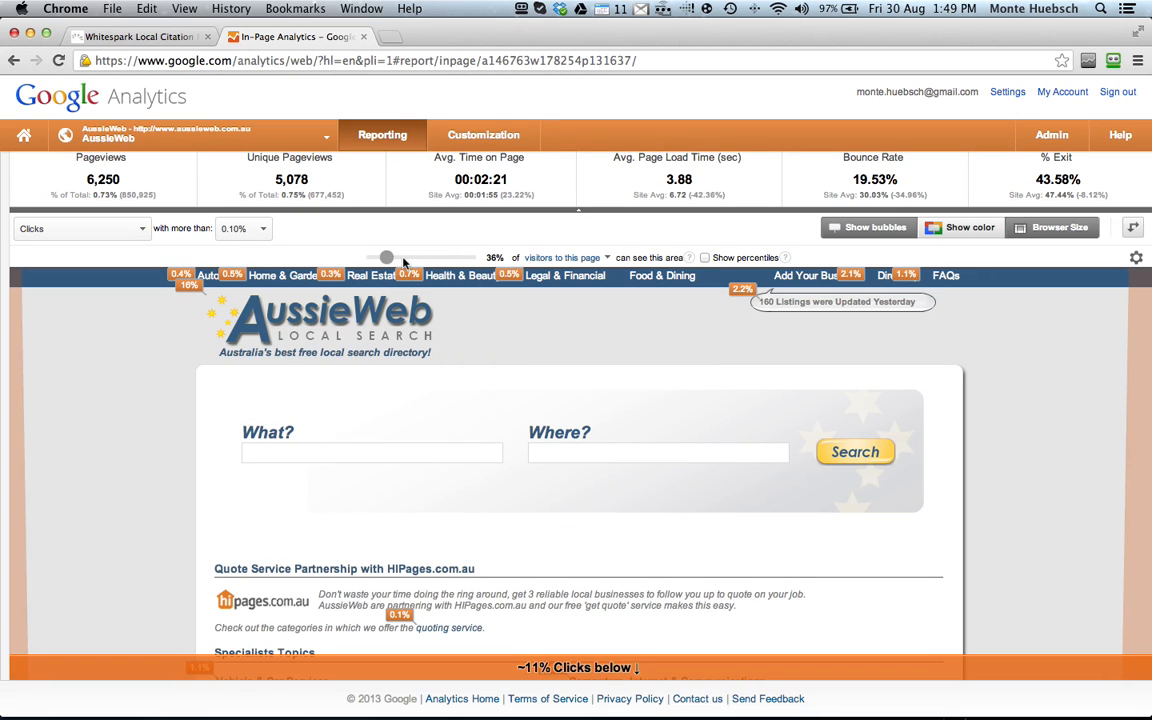
{"action": "scroll", "scroll_direction": "down", "scroll_amount": 3}
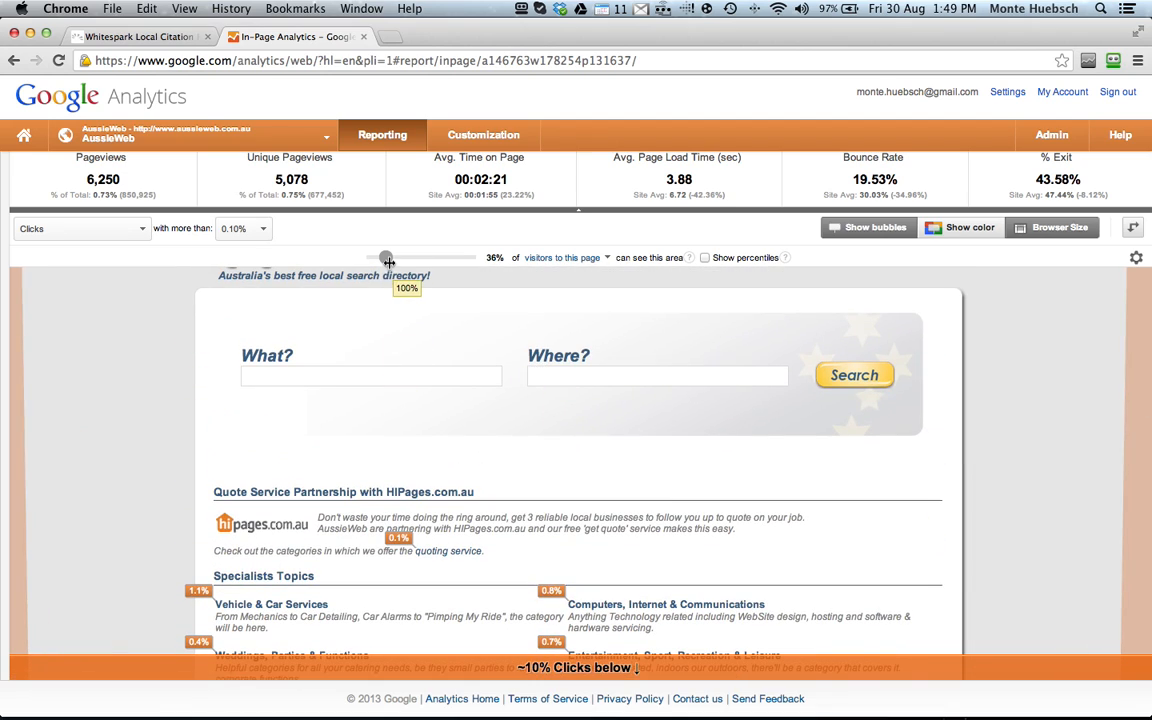
{"action": "left_click_drag", "start_coordinate": [386, 258], "coordinate": [440, 258]}
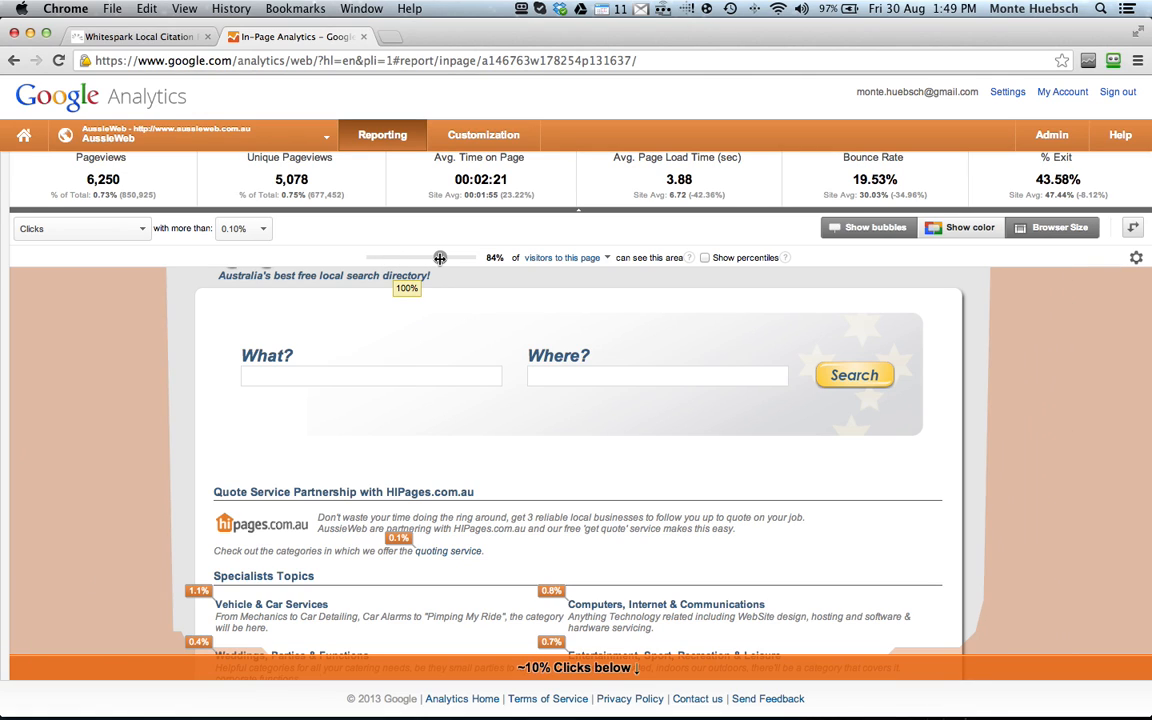
{"action": "scroll", "scroll_direction": "down", "scroll_amount": 3}
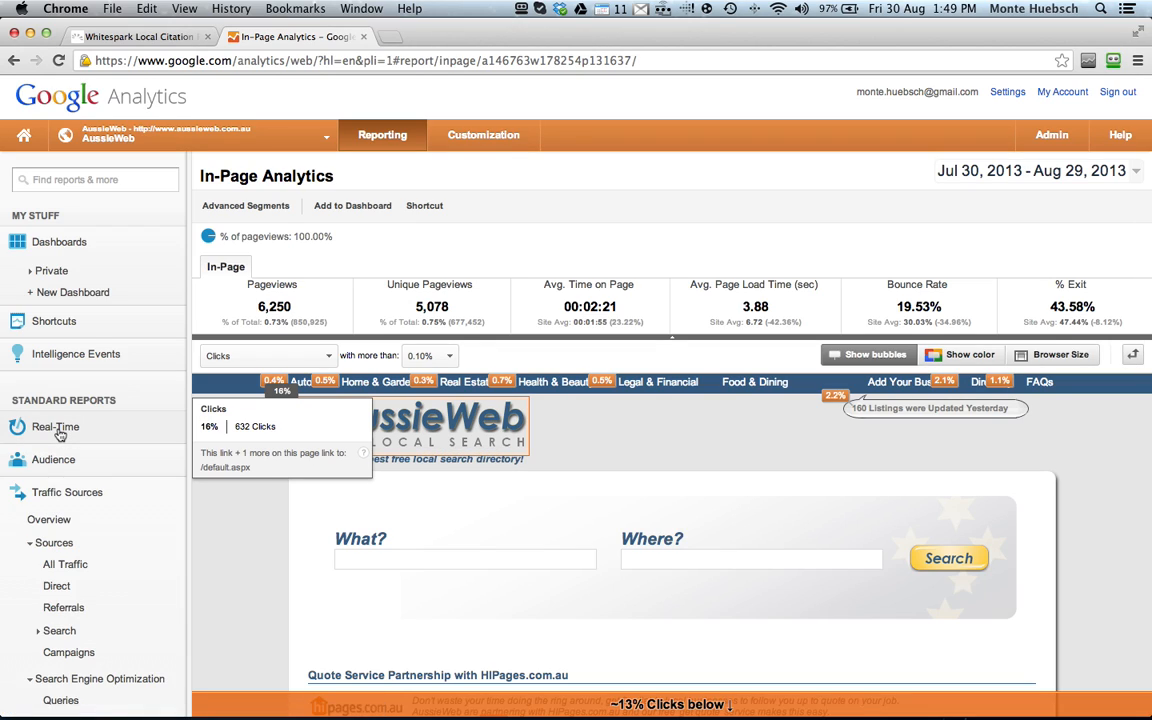
Show the Real-Time Overview of active visitors and expand the Content reports group
{"action": "left_click", "coordinate": [56, 428]}
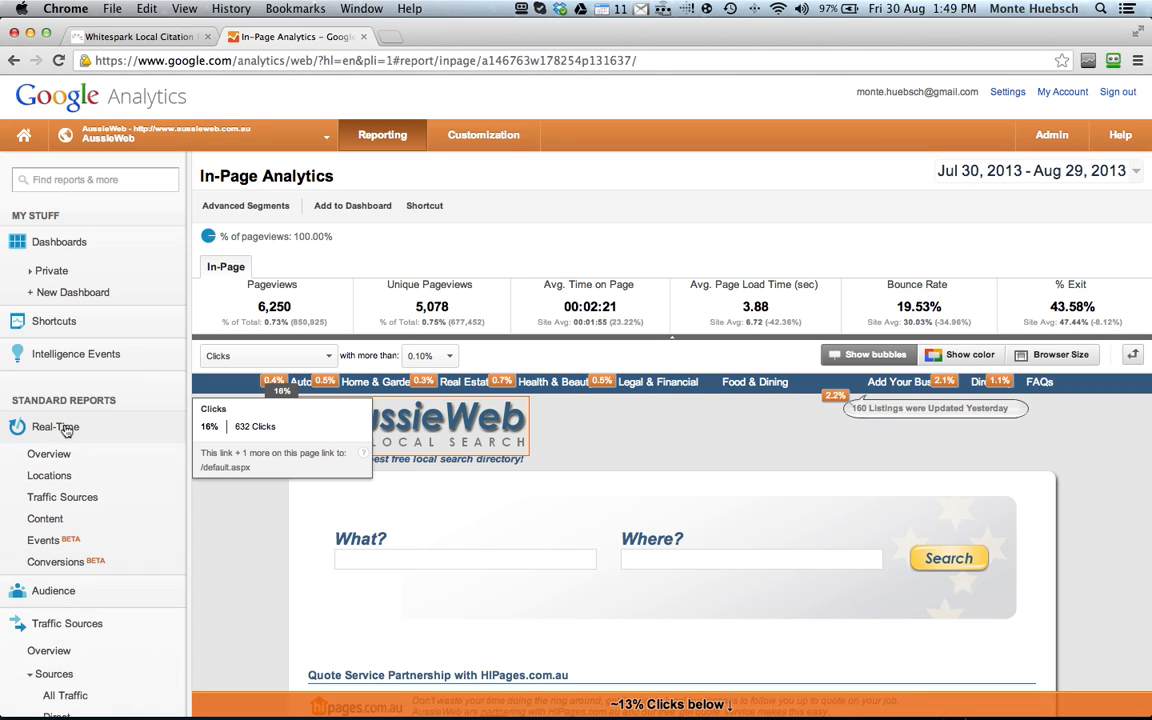
{"action": "left_click", "coordinate": [56, 428]}
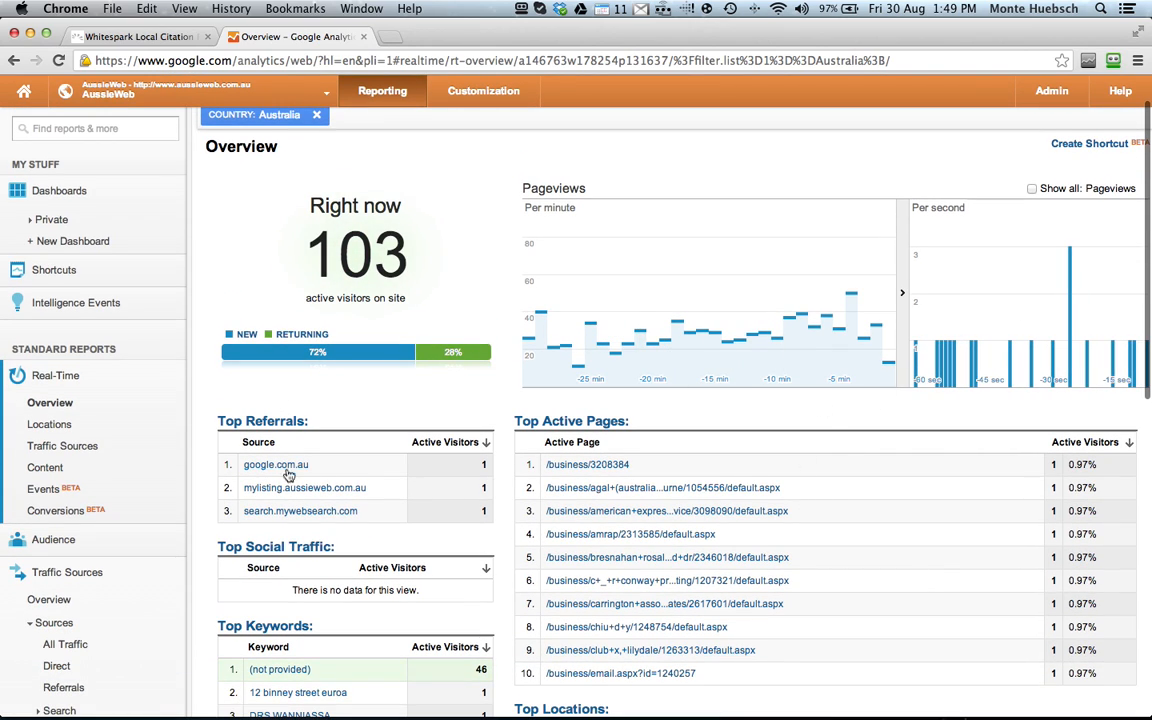
{"action": "scroll", "scroll_direction": "down", "scroll_amount": 3}
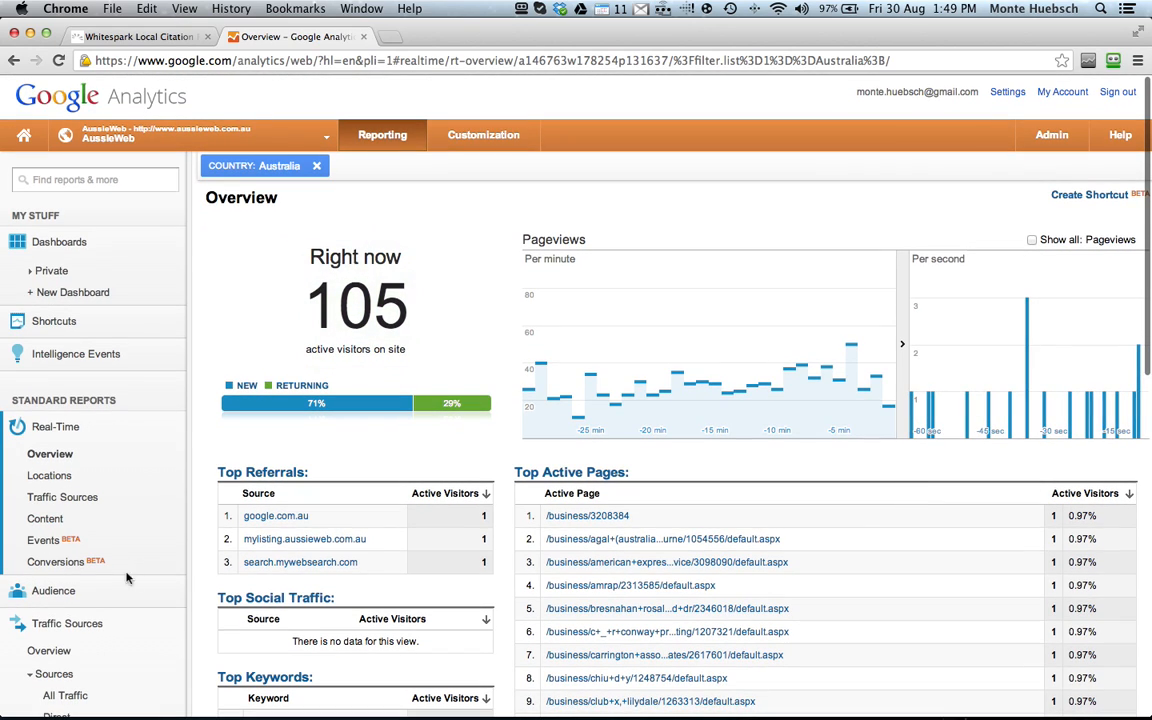
{"action": "left_click", "coordinate": [52, 592]}
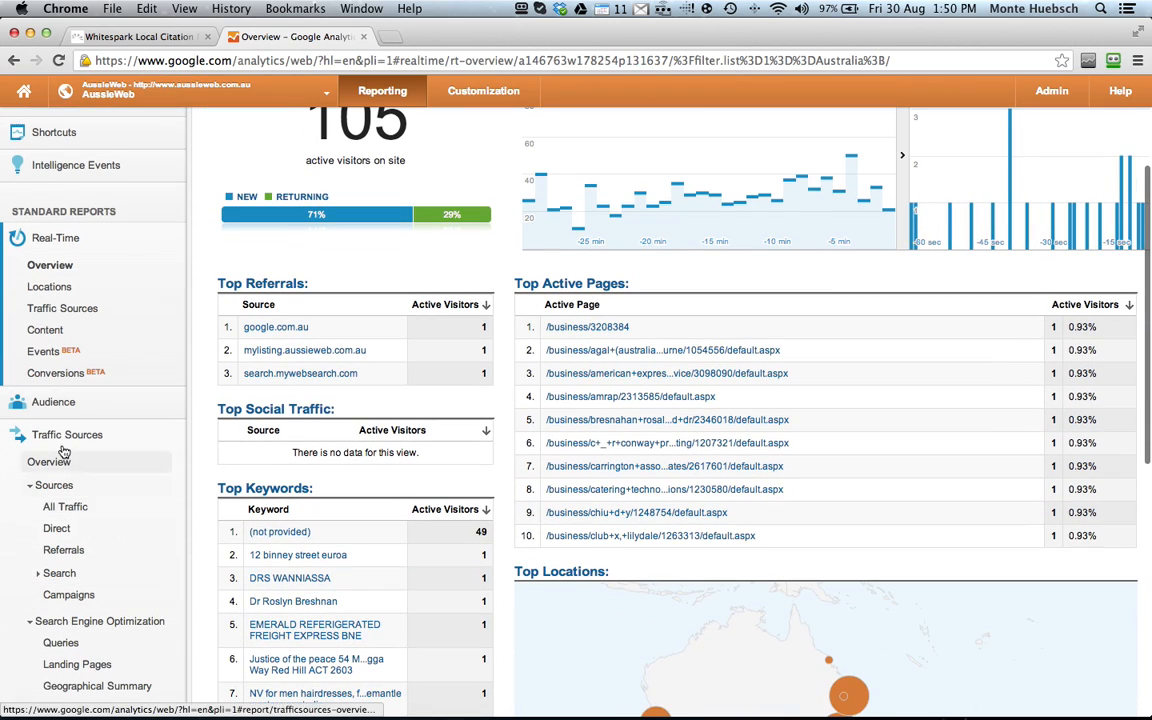
{"action": "left_click", "coordinate": [48, 468]}
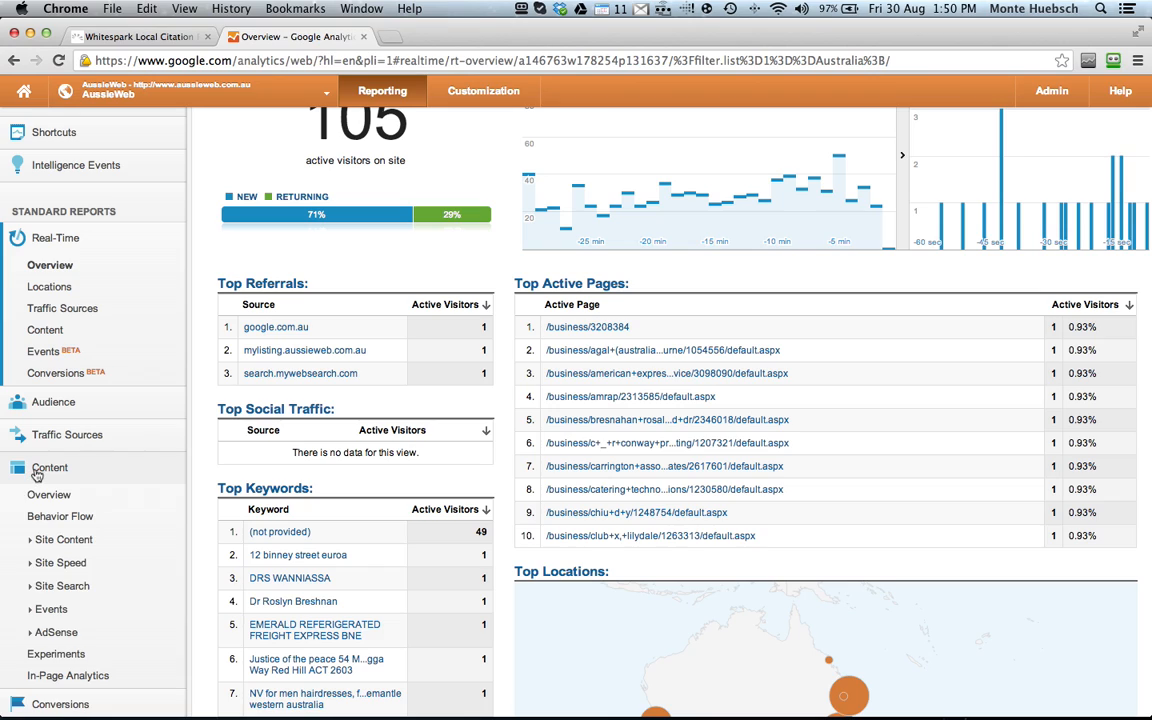